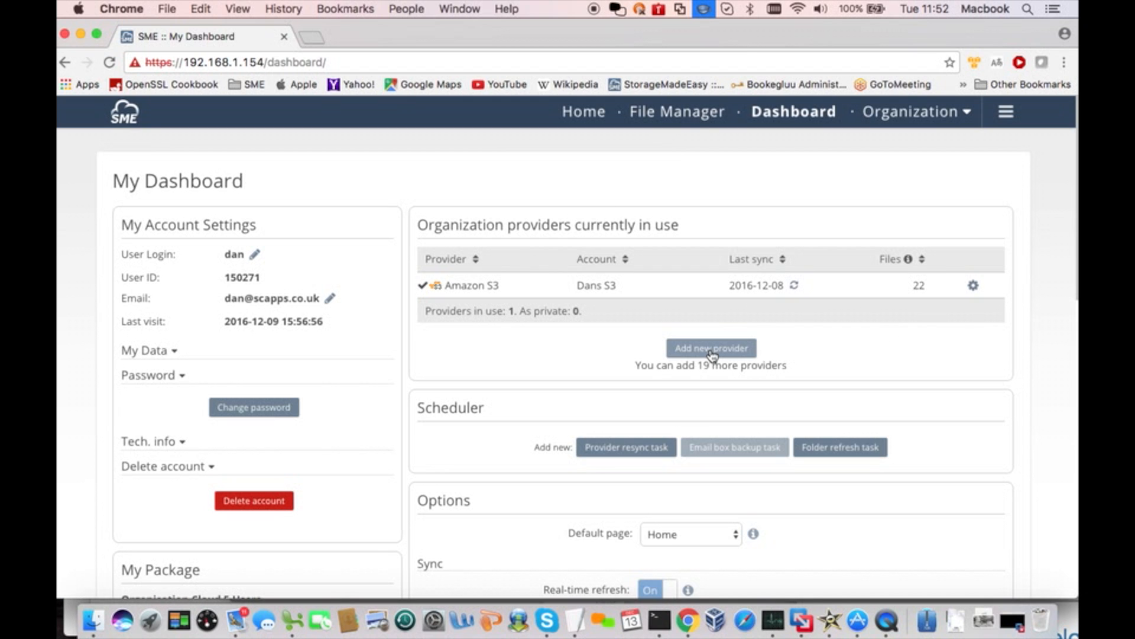
Add a new provider as a backup for Dans S3 and choose Box.net from the list.
{"action": "left_click", "coordinate": [710, 348]}
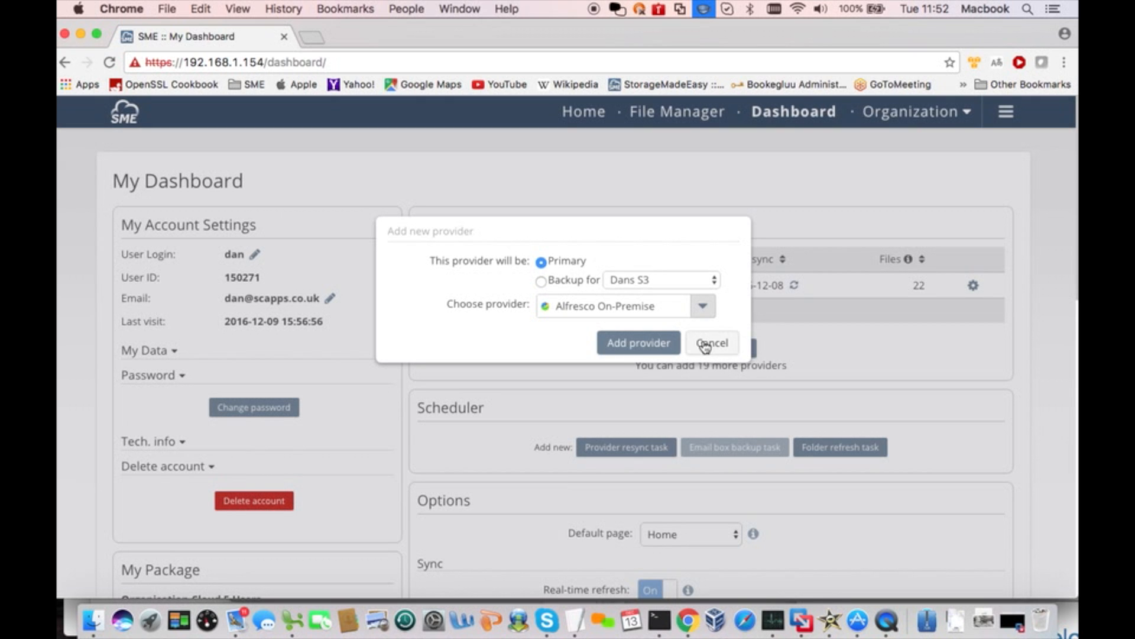
{"action": "left_click", "coordinate": [540, 282]}
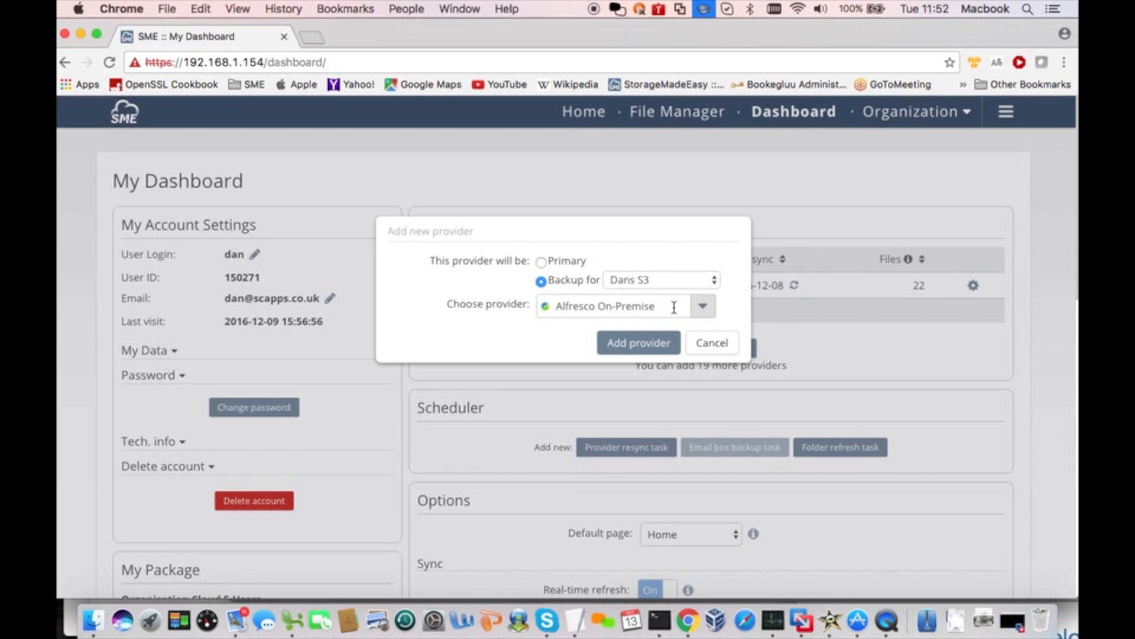
{"action": "left_click", "coordinate": [701, 305]}
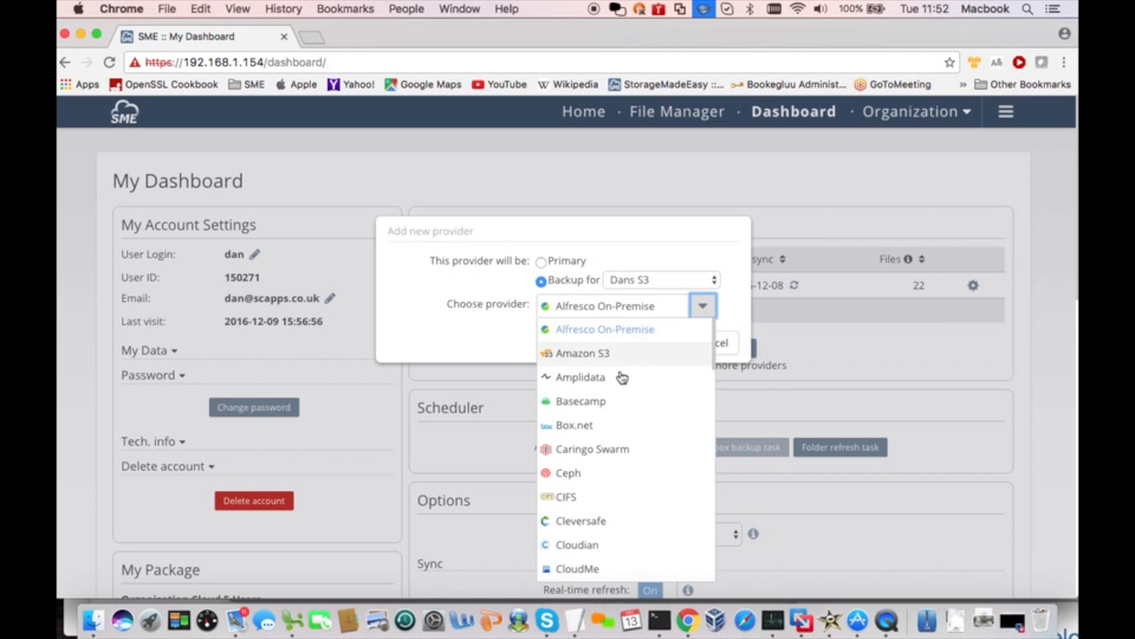
{"action": "left_click", "coordinate": [573, 425]}
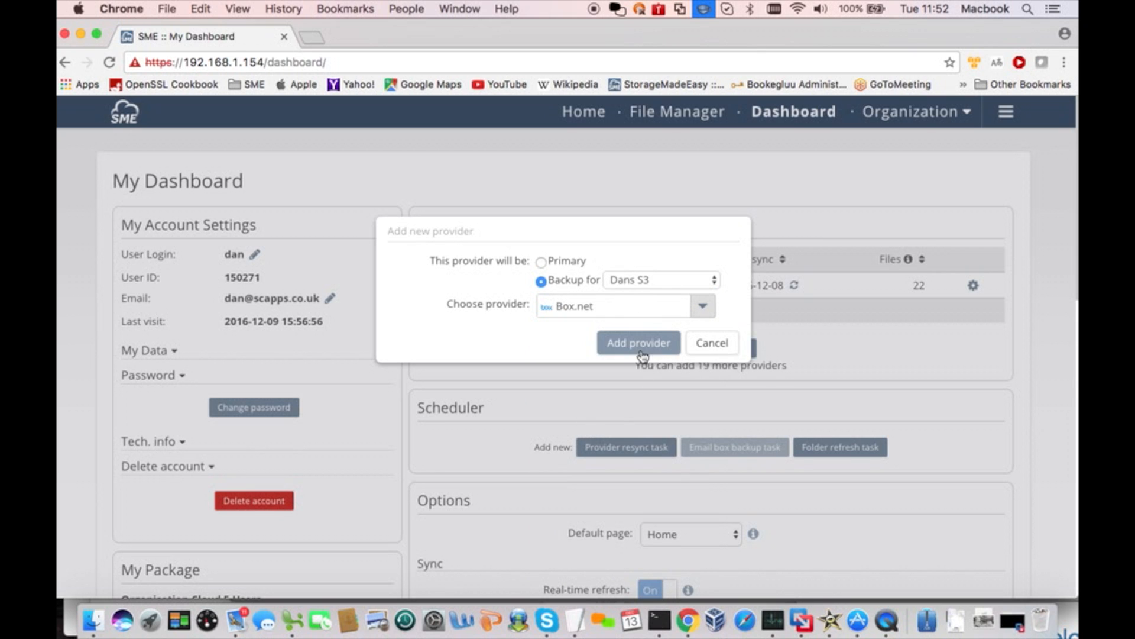
Confirm adding the Box.net backup provider to reach its account setup page.
{"action": "left_click", "coordinate": [637, 343]}
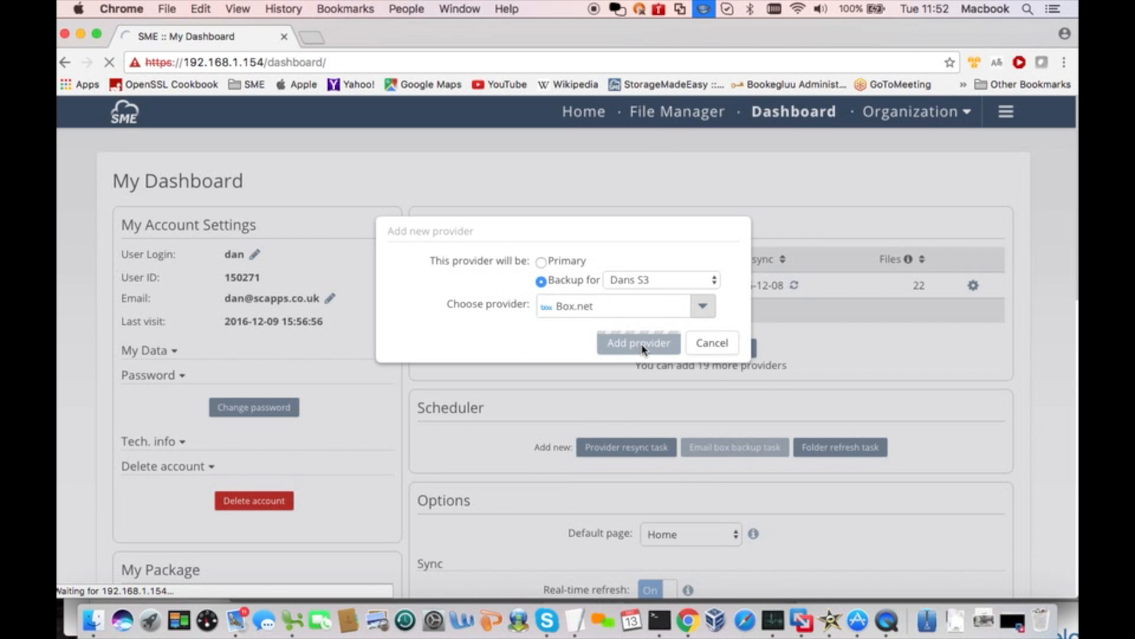
{"action": "left_click", "coordinate": [637, 343]}
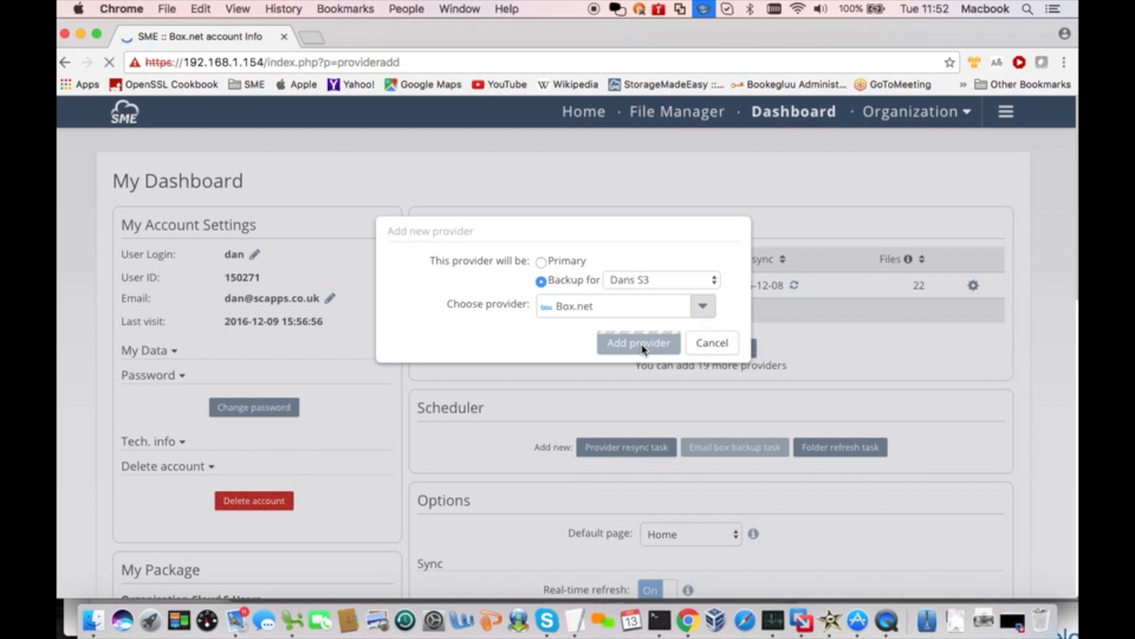
{"action": "left_click", "coordinate": [637, 343]}
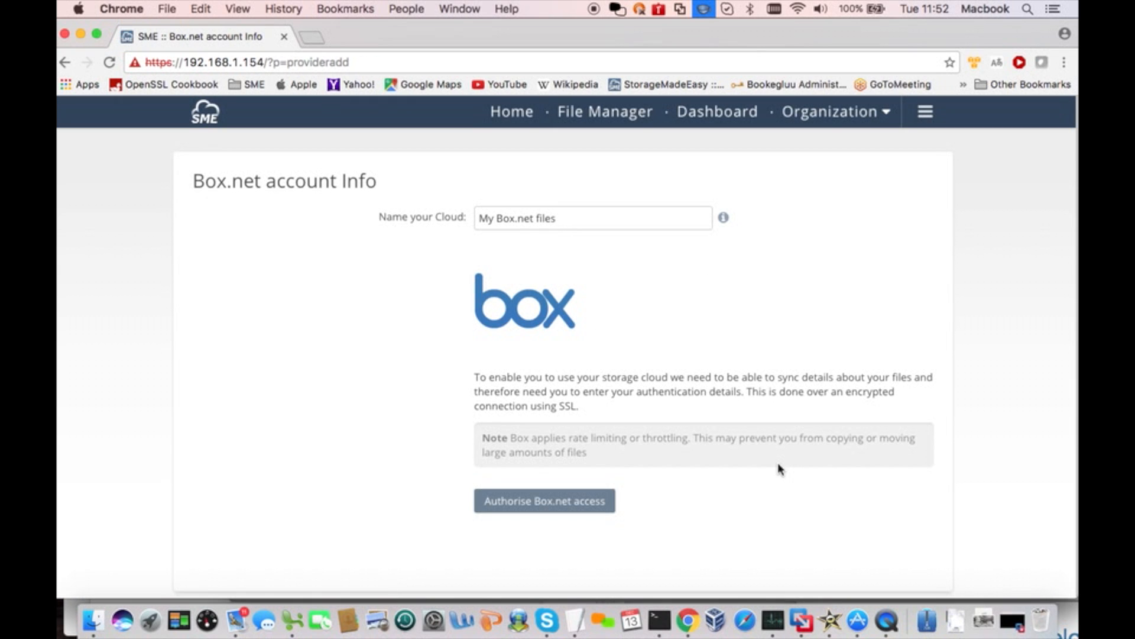
{"action": "mouse_move", "coordinate": [640, 514]}
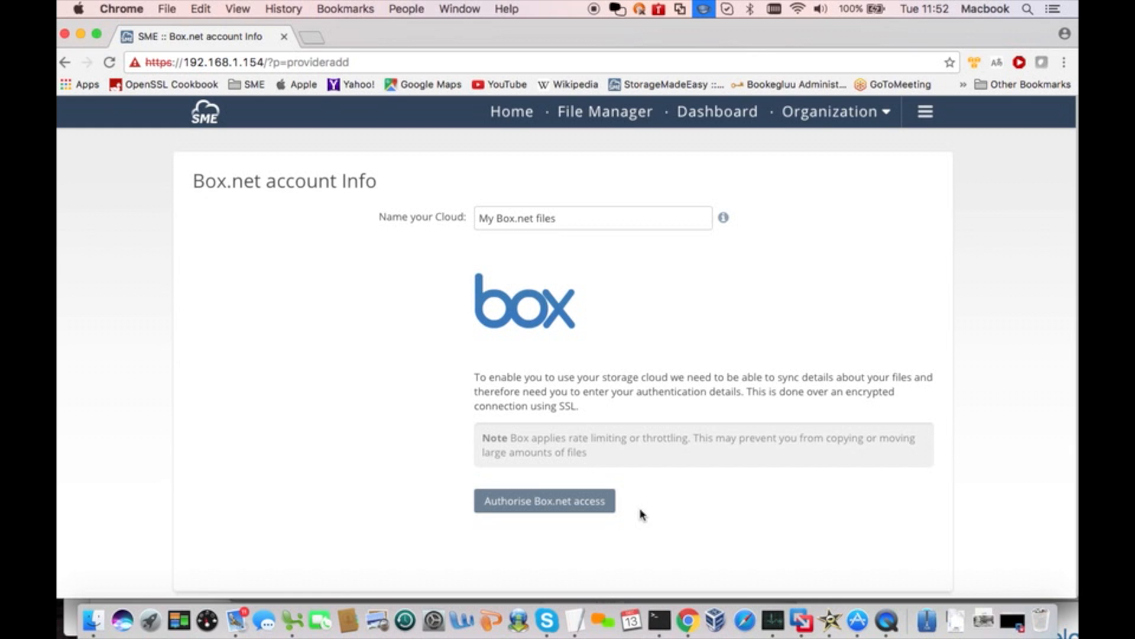
Authorise Box.net access and grant Storage Made Easy read/write access to the Box account.
{"action": "left_click", "coordinate": [544, 500]}
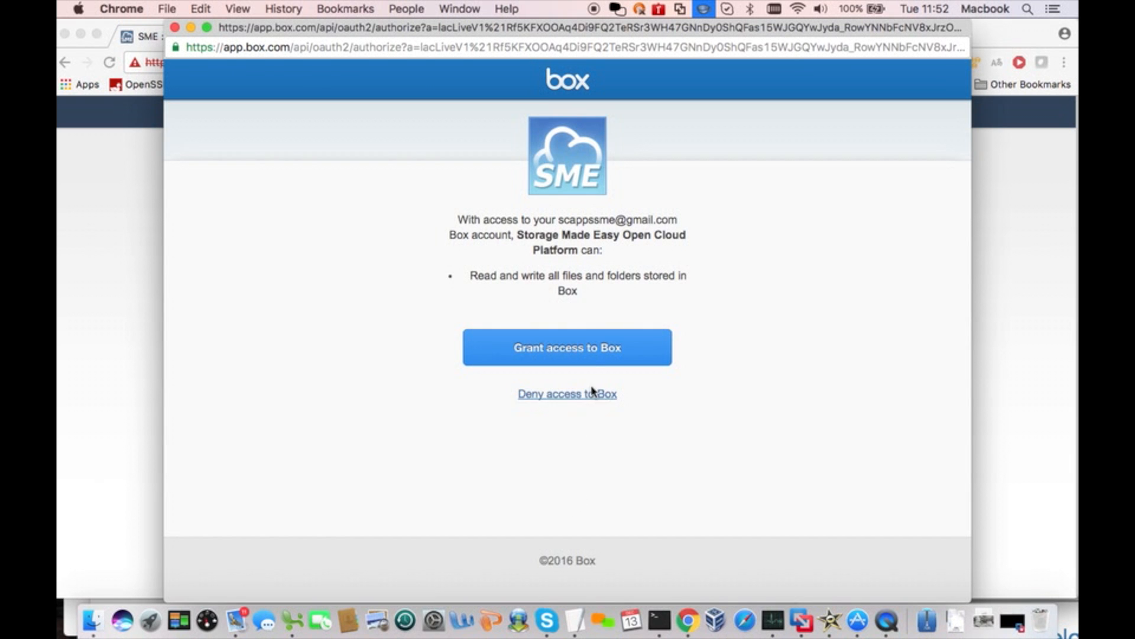
{"action": "left_click", "coordinate": [567, 346]}
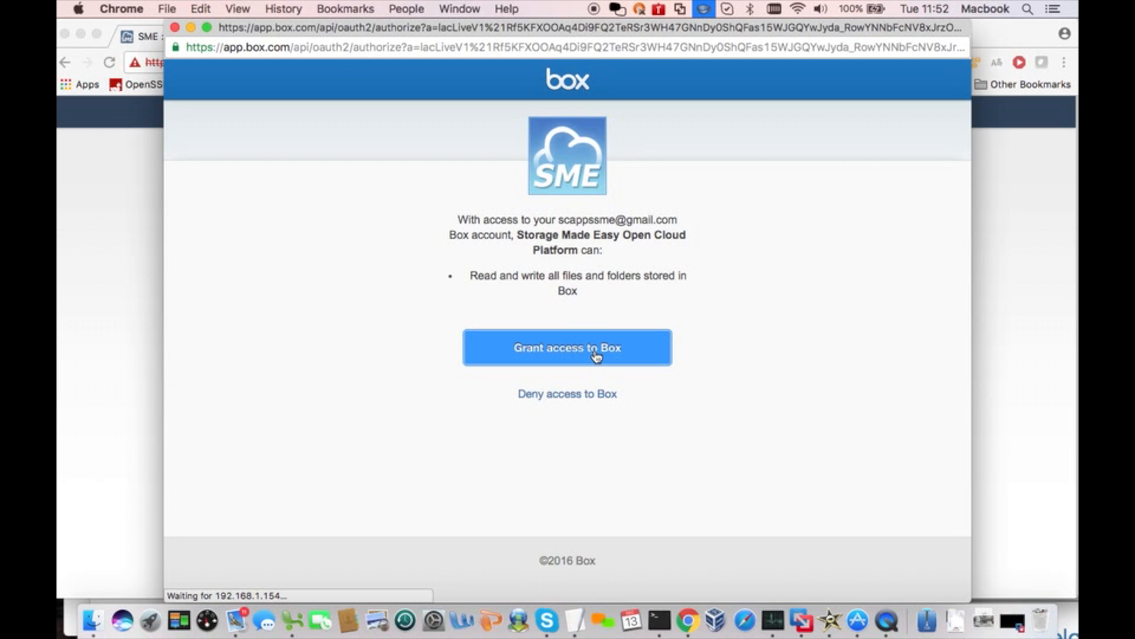
{"action": "left_click", "coordinate": [567, 347]}
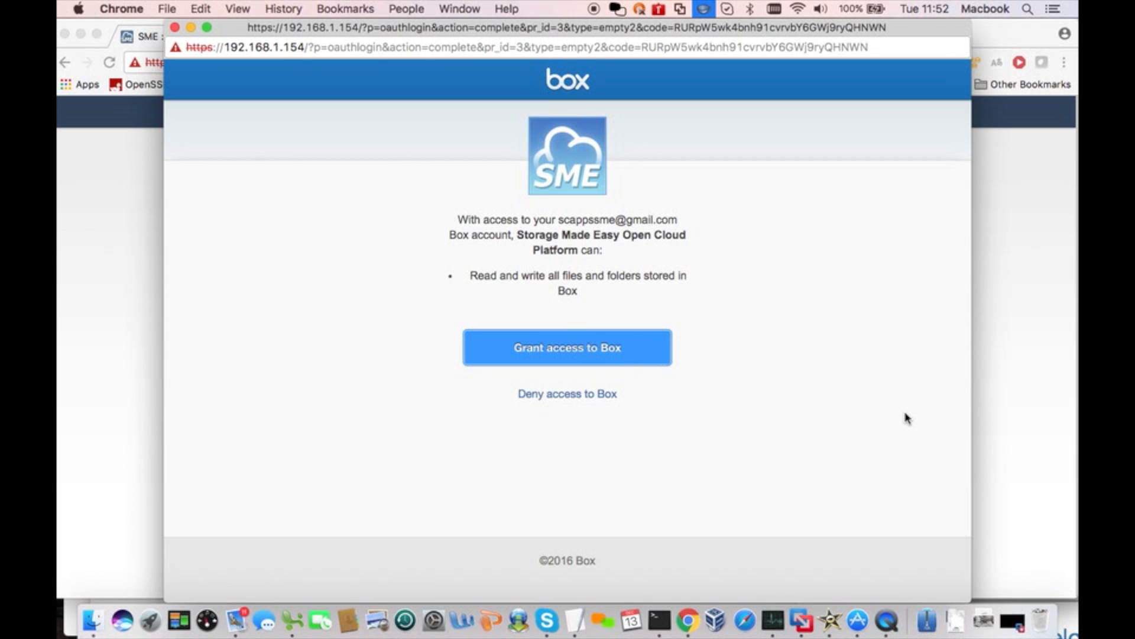
{"action": "left_click", "coordinate": [566, 347]}
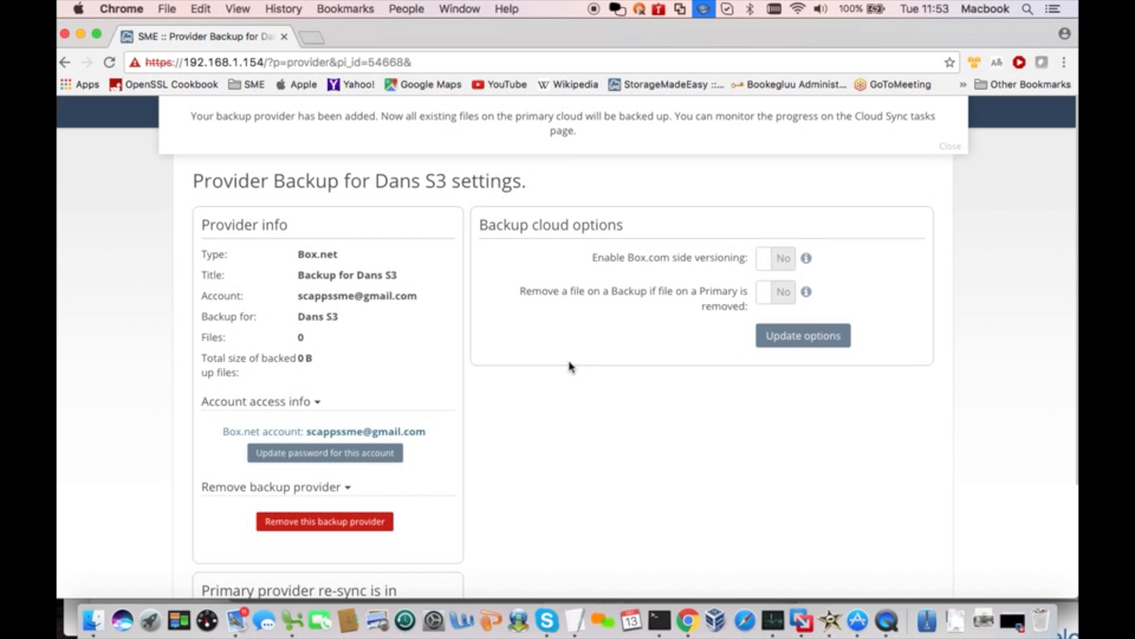
{"action": "mouse_move", "coordinate": [954, 152]}
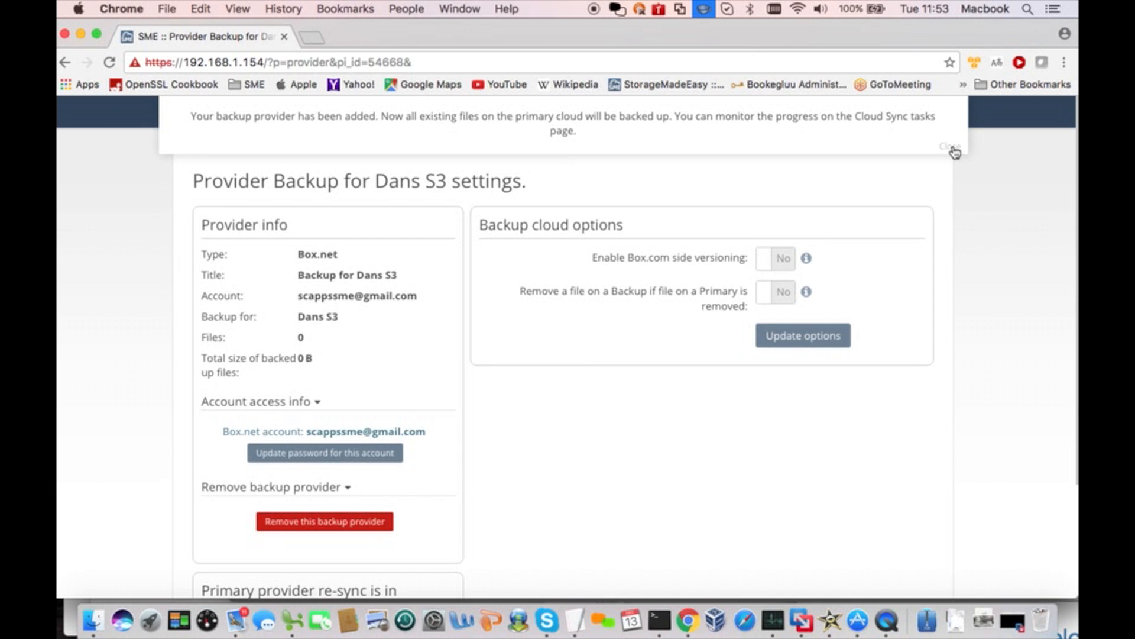
Dismiss the backup-added notice and return to the dashboard's Providers for backups list.
{"action": "left_click", "coordinate": [954, 149]}
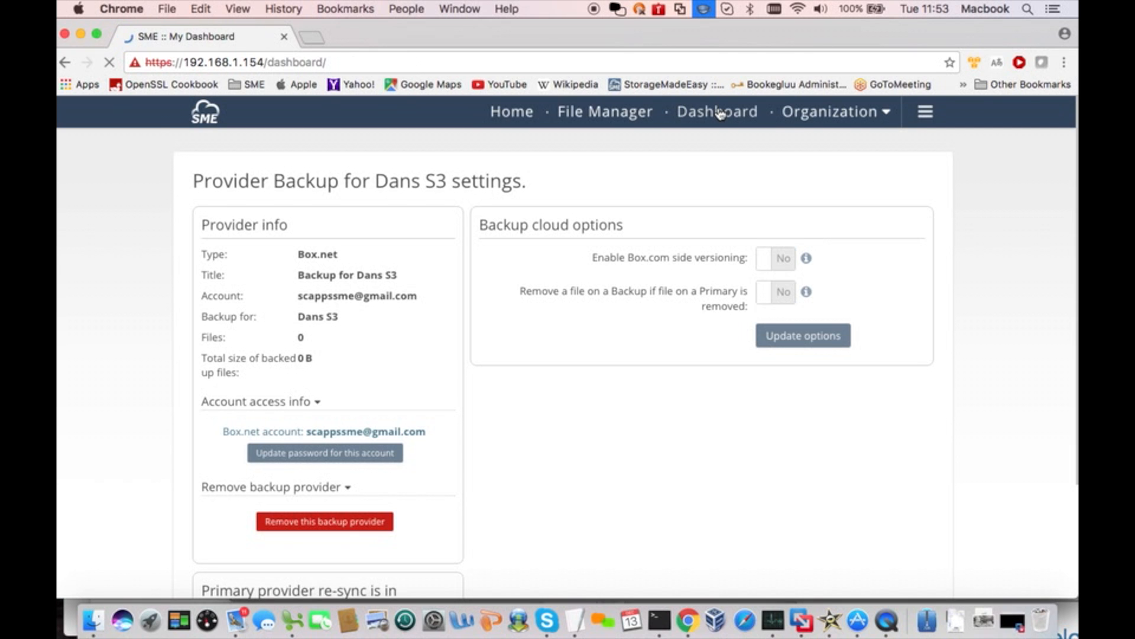
{"action": "left_click", "coordinate": [716, 112]}
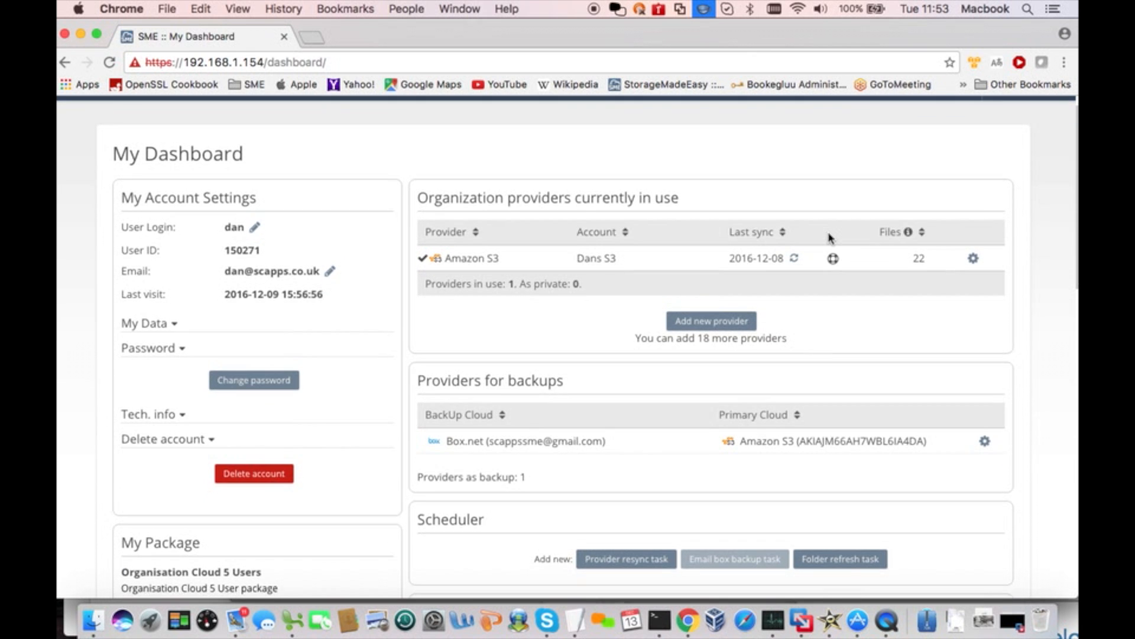
{"action": "scroll", "scroll_direction": "down", "scroll_amount": 3}
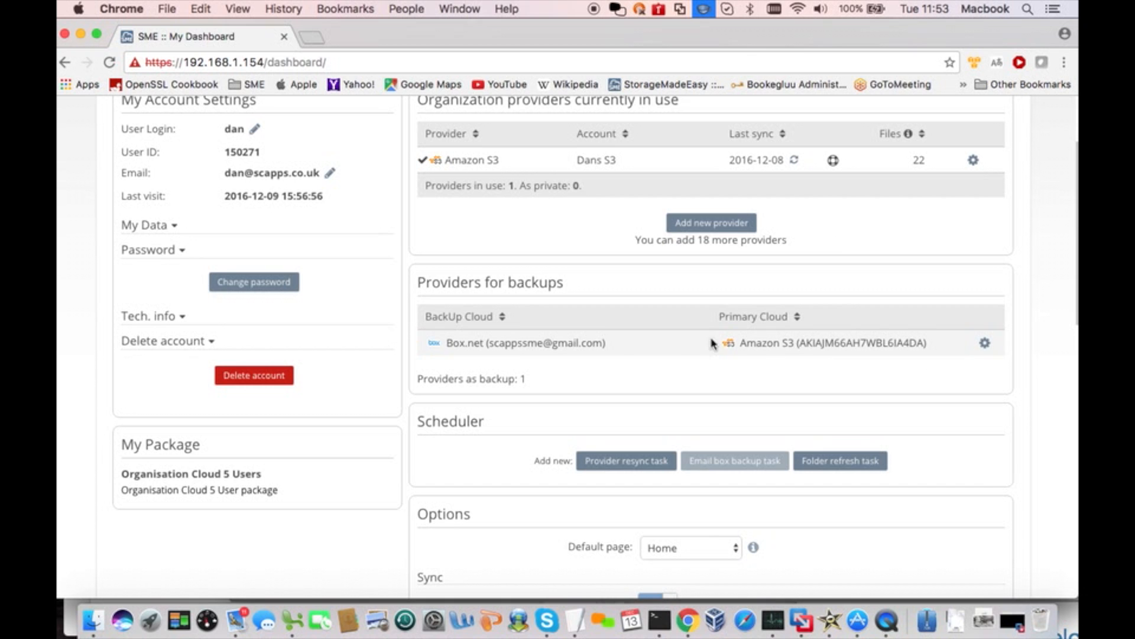
{"action": "mouse_move", "coordinate": [970, 345]}
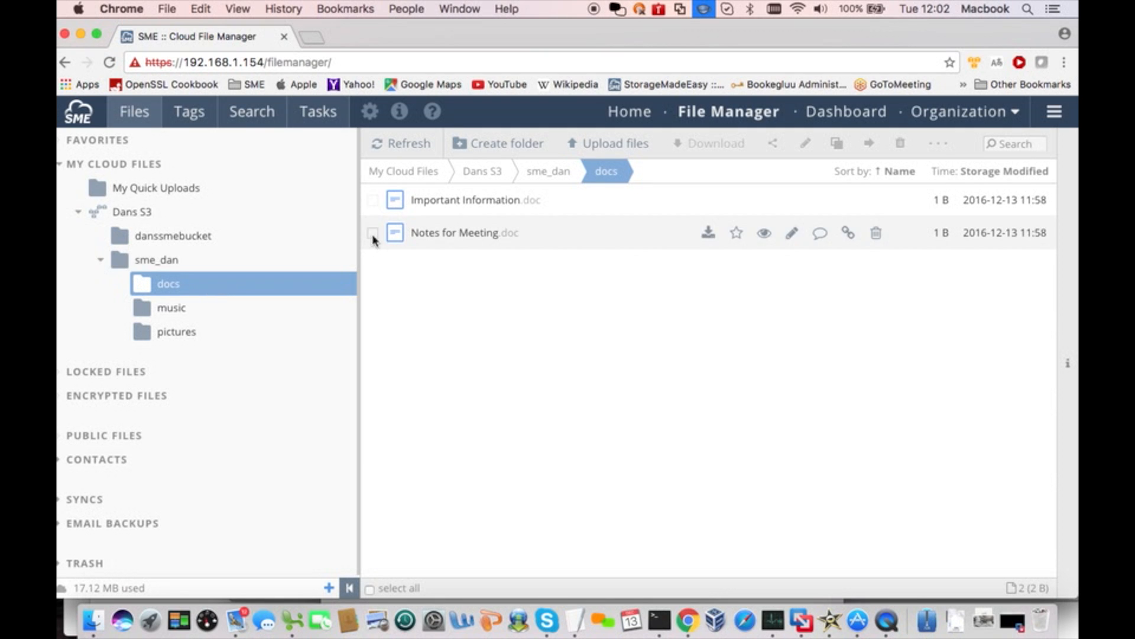
Lock Notes for Meeting.doc in the docs folder via its context menu.
{"action": "left_click", "coordinate": [372, 232]}
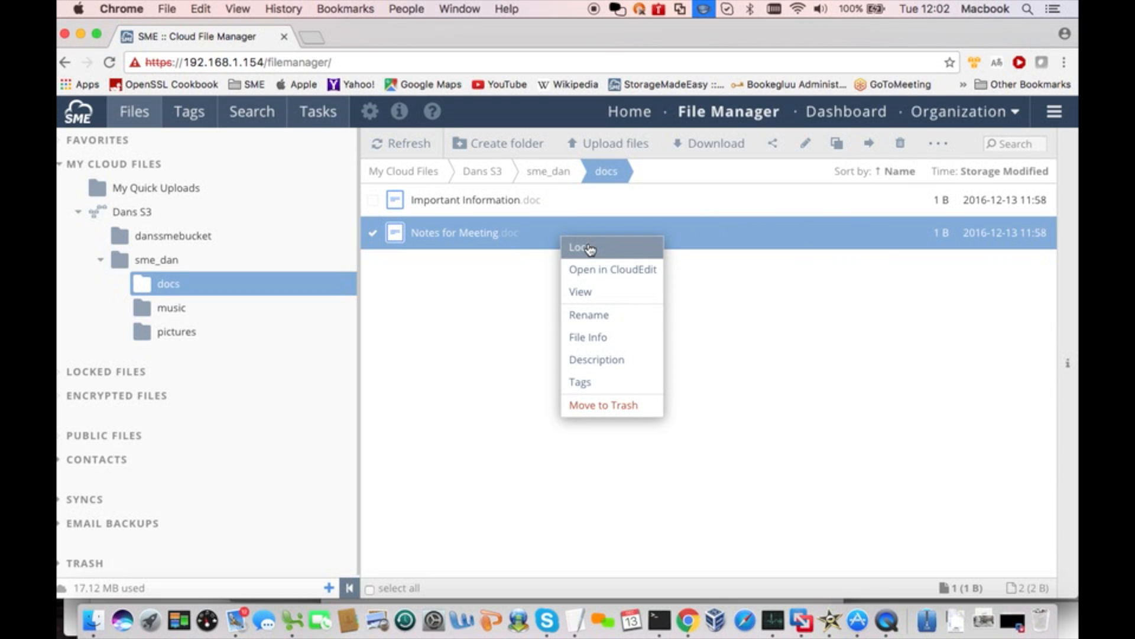
{"action": "left_click", "coordinate": [580, 246]}
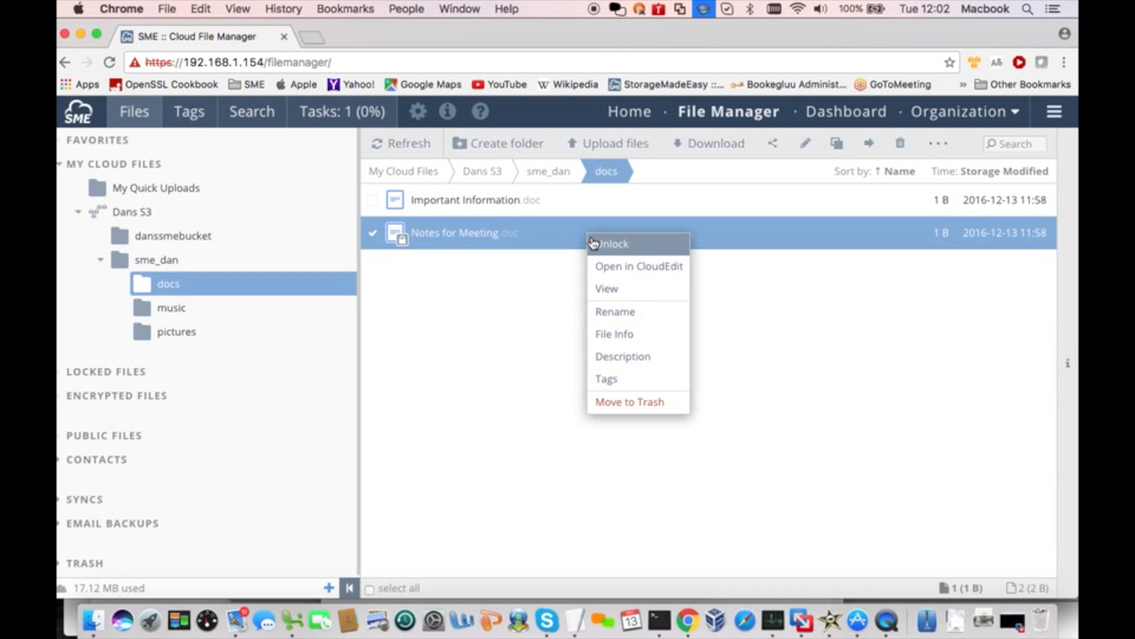
{"action": "left_click", "coordinate": [592, 243]}
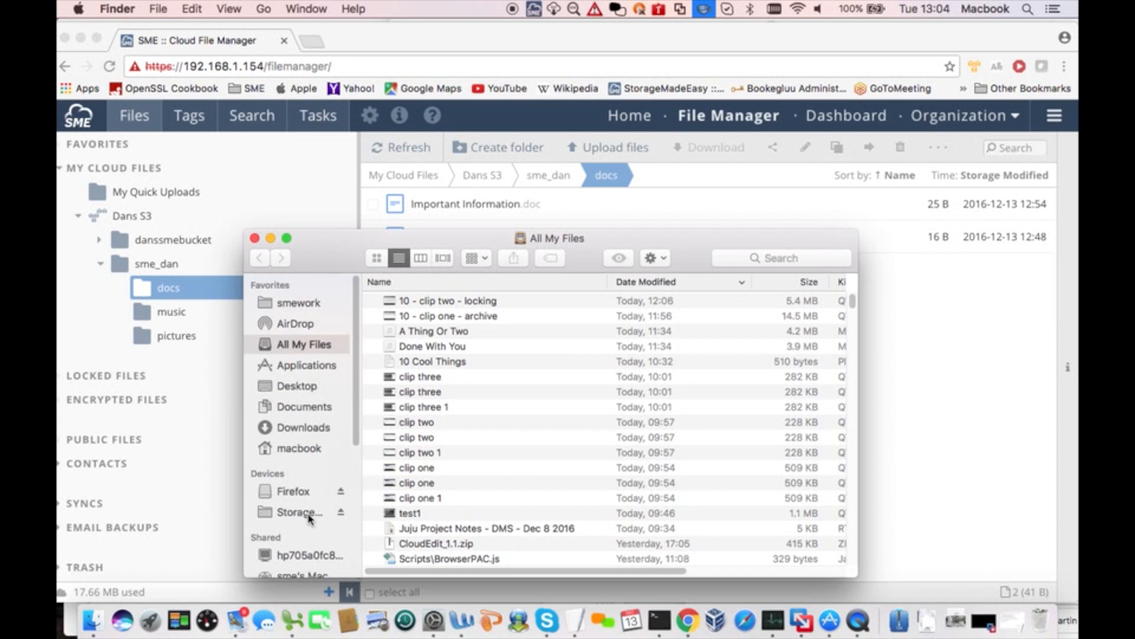
Browse the Storage Made Easy drive to the docs folder under sme_dan.
{"action": "left_click", "coordinate": [299, 512]}
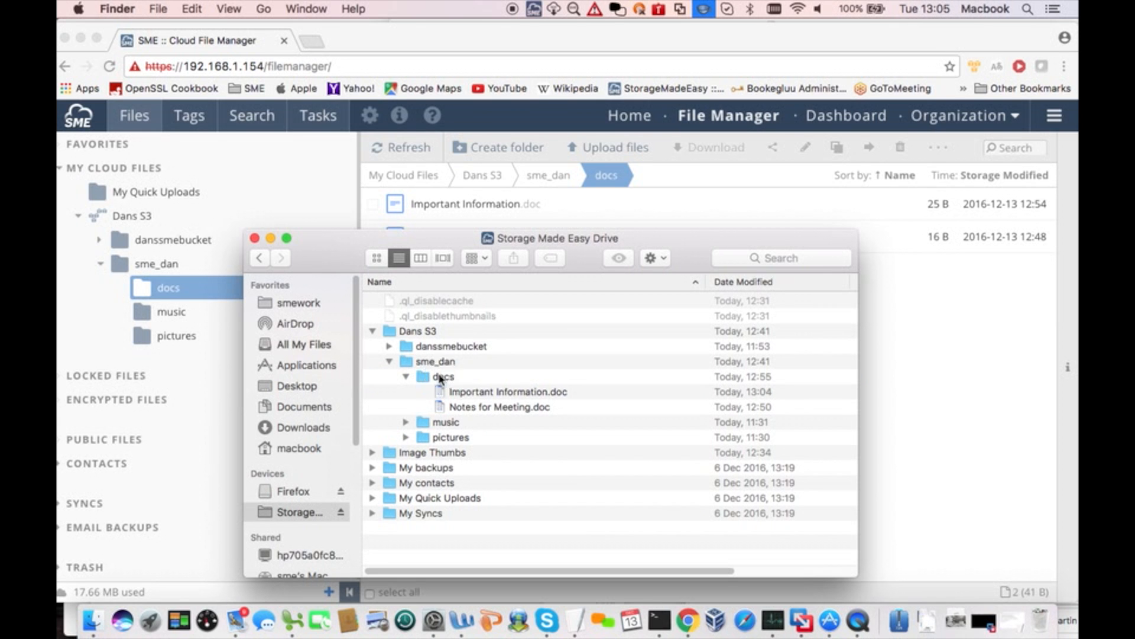
{"action": "left_click", "coordinate": [443, 376]}
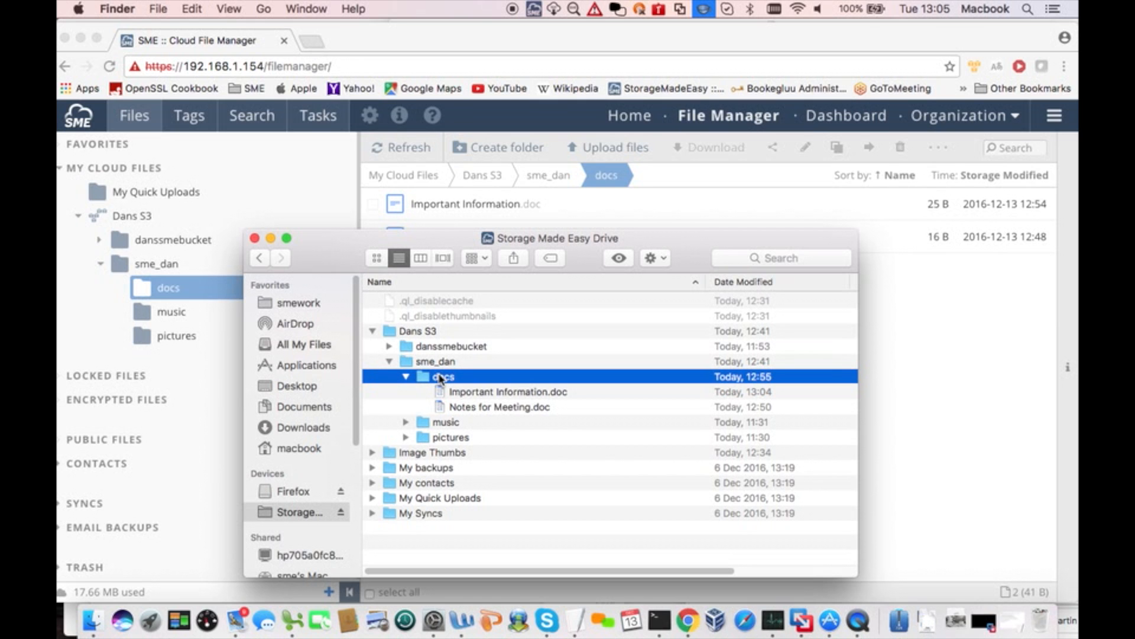
{"action": "double_click", "coordinate": [441, 376]}
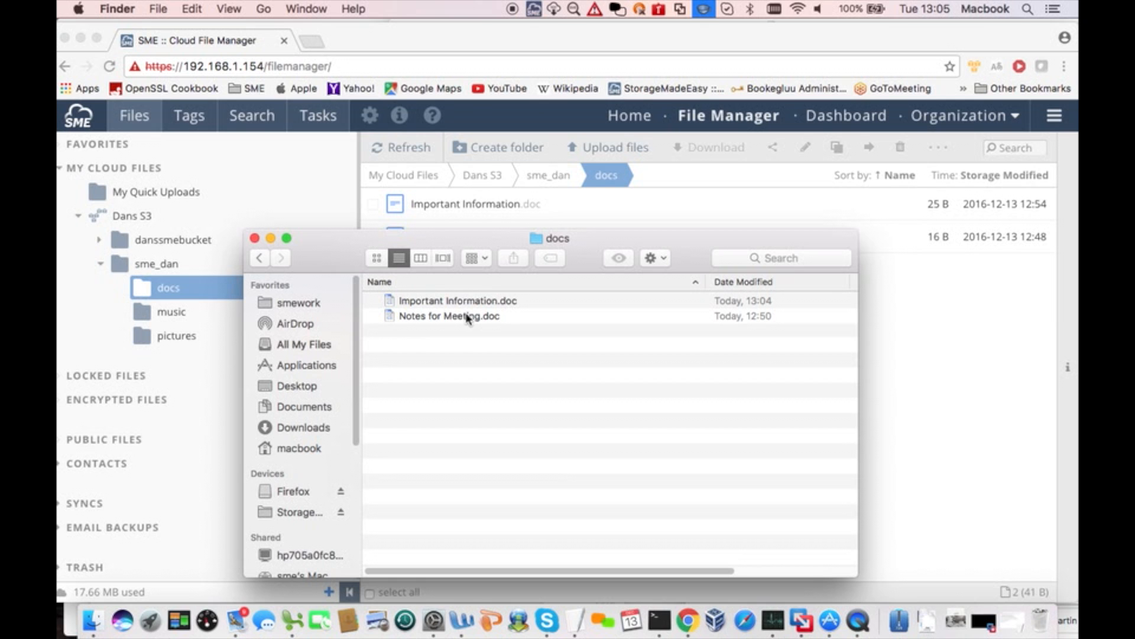
Open Notes for Meeting.doc from the docs folder in Word.
{"action": "left_click", "coordinate": [450, 316]}
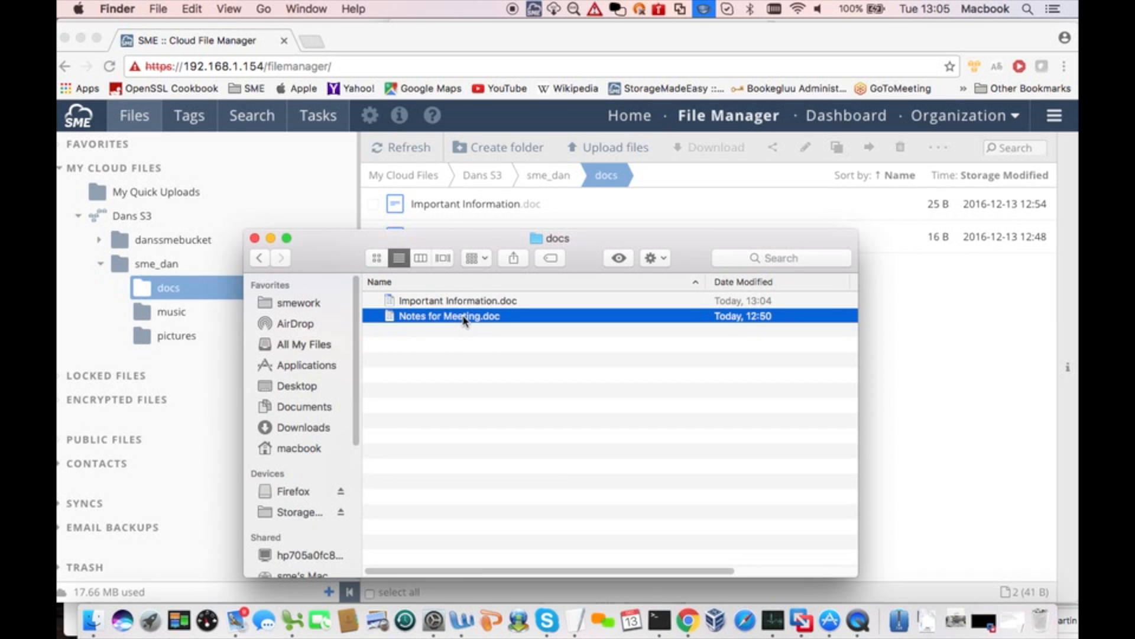
{"action": "double_click", "coordinate": [450, 315]}
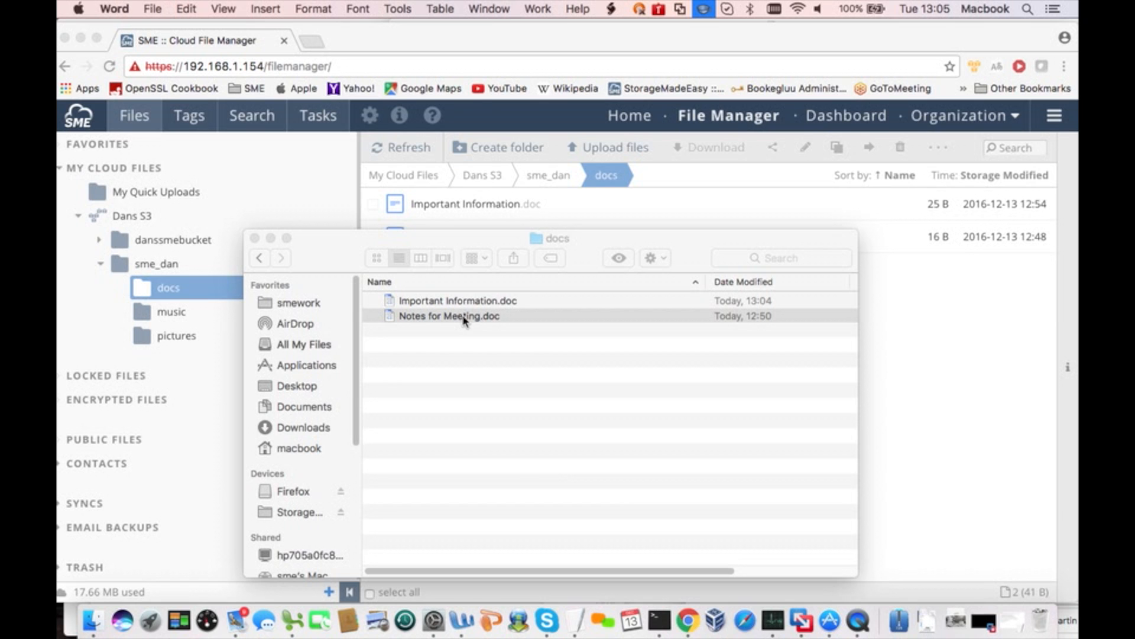
{"action": "double_click", "coordinate": [448, 316]}
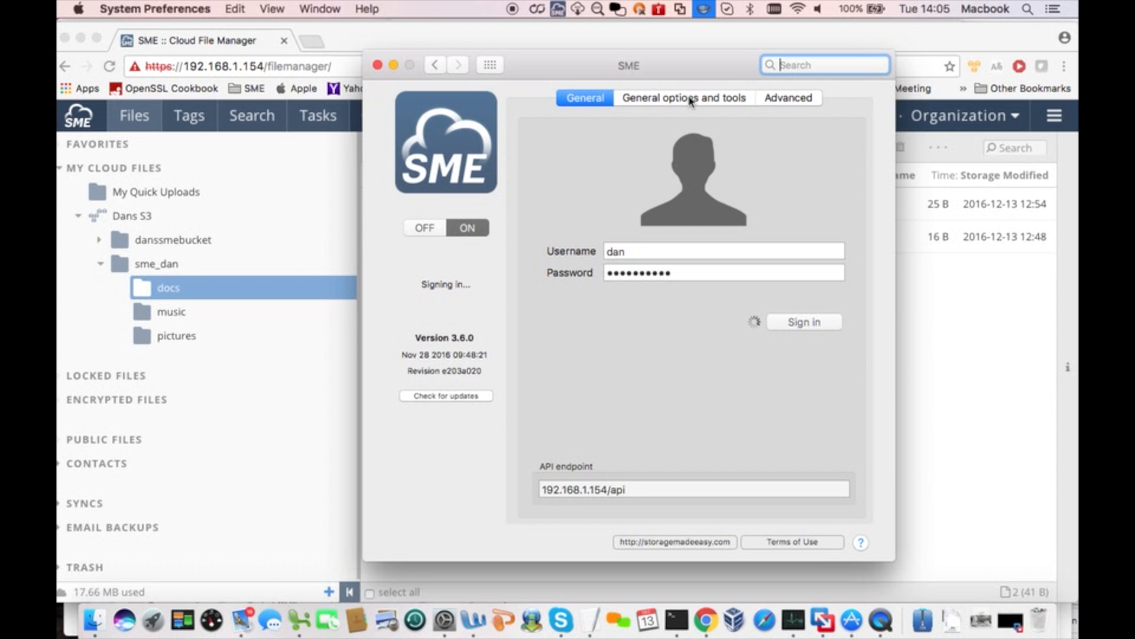
Go to Manage sync in the SME preferences and start a new sync job.
{"action": "left_click", "coordinate": [682, 98]}
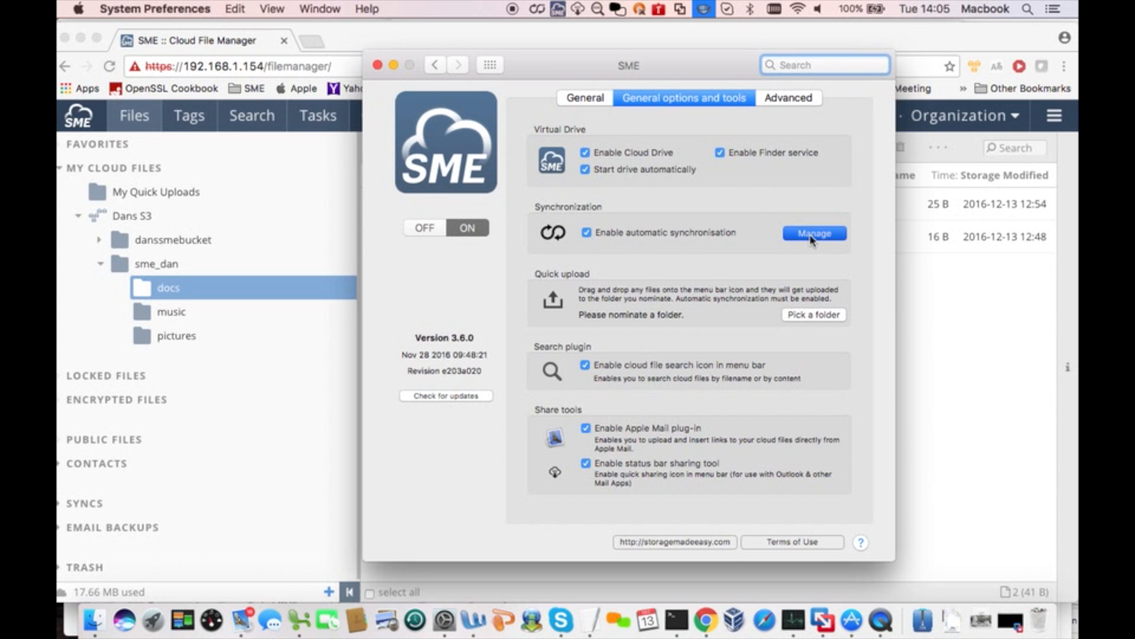
{"action": "left_click", "coordinate": [812, 233]}
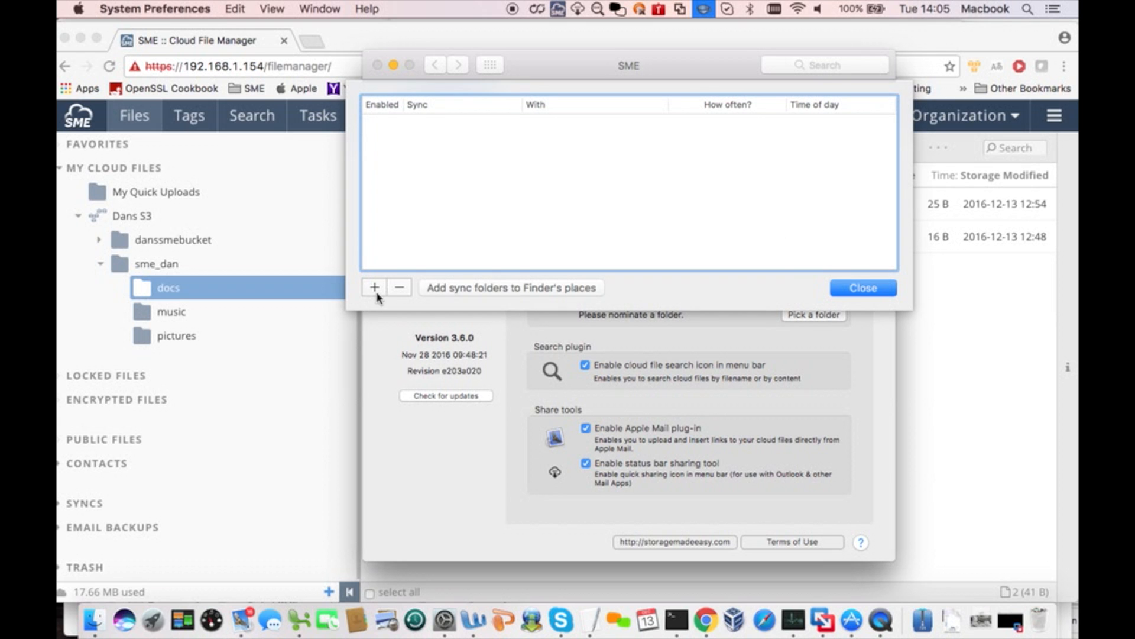
{"action": "left_click", "coordinate": [374, 287]}
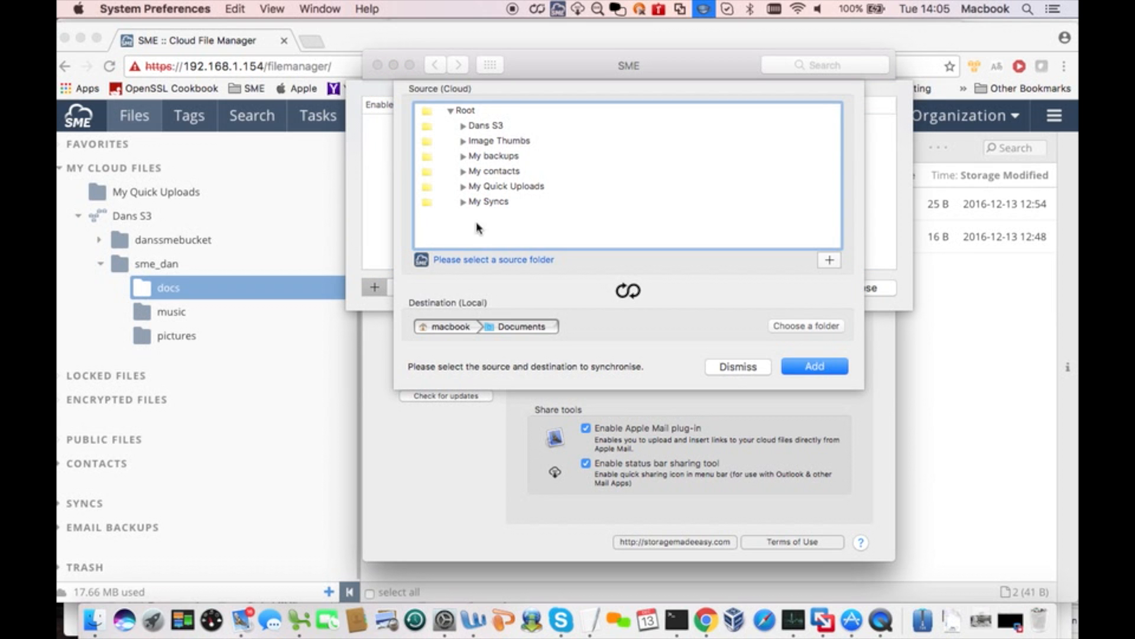
{"action": "mouse_move", "coordinate": [464, 130]}
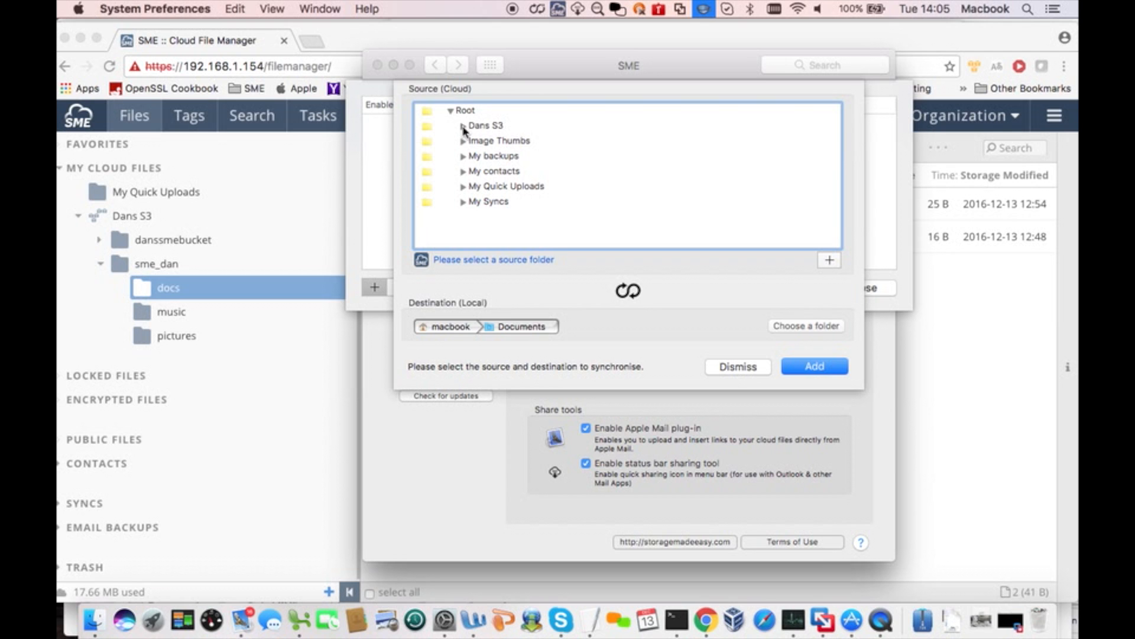
Choose Dans S3 / sme_dan / docs as the cloud source folder.
{"action": "left_click", "coordinate": [462, 125]}
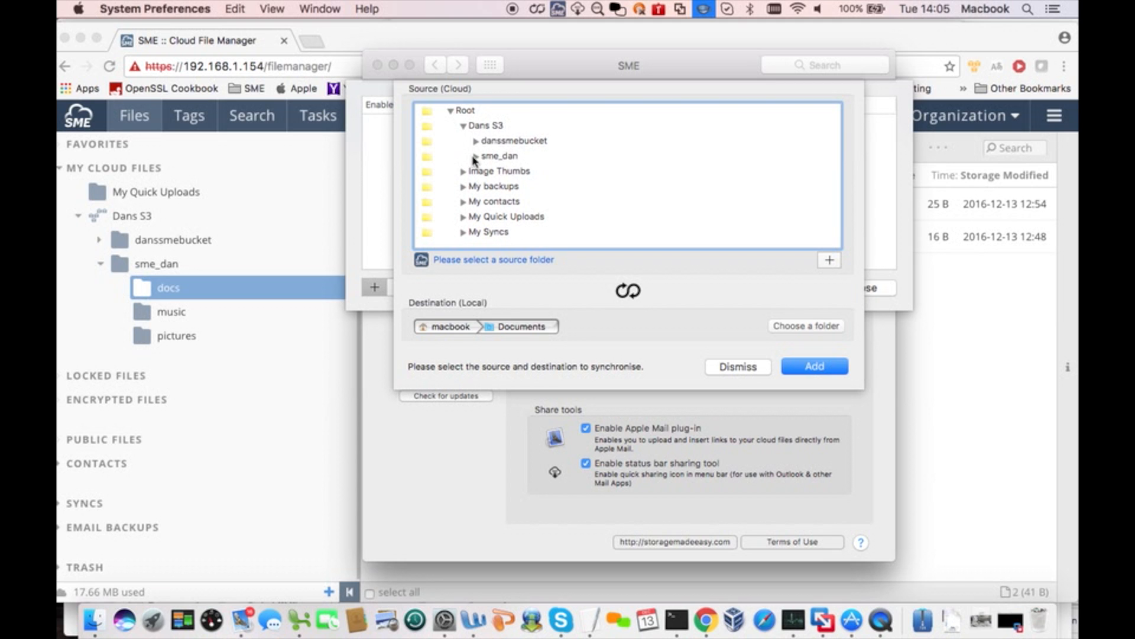
{"action": "left_click", "coordinate": [473, 156]}
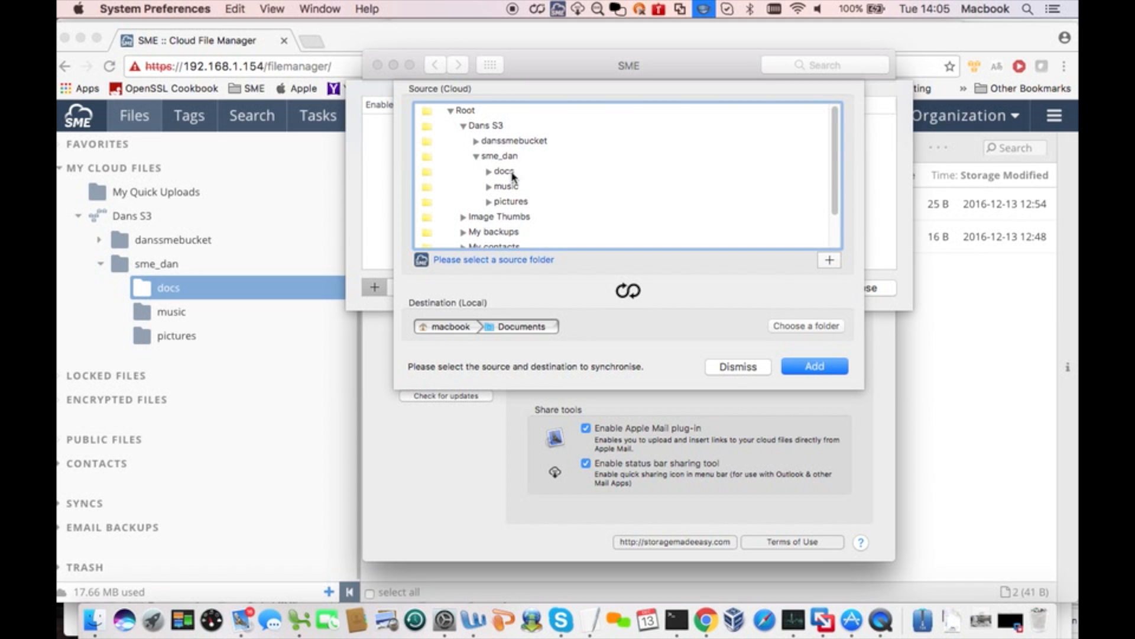
{"action": "left_click", "coordinate": [502, 172]}
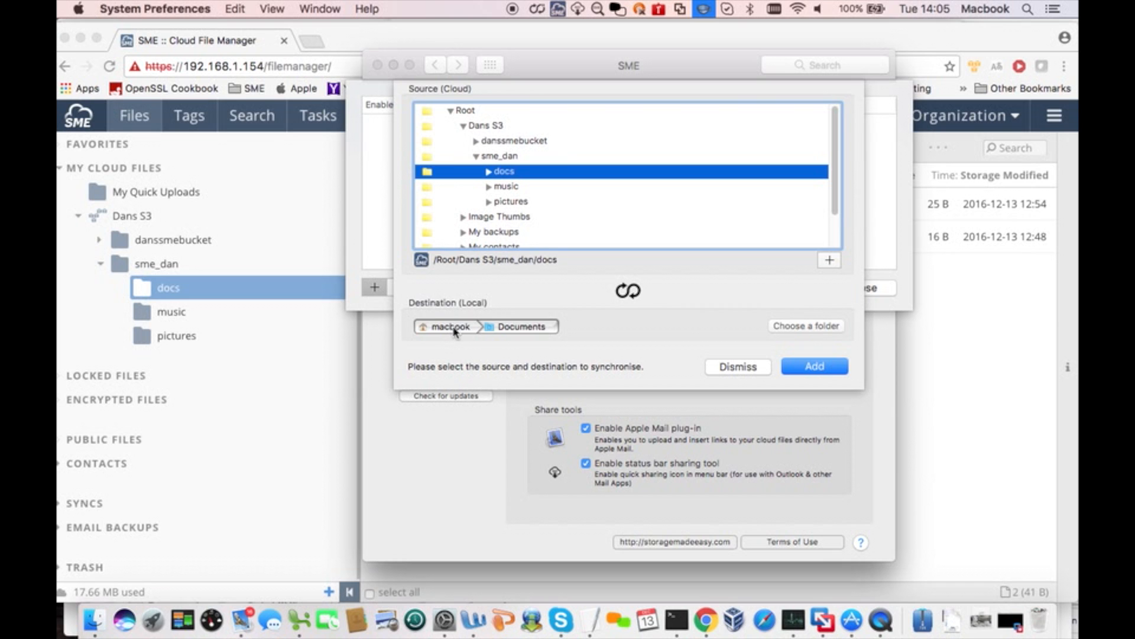
Set the local destination folder to 'docs - local' and add the sync.
{"action": "left_click", "coordinate": [804, 325]}
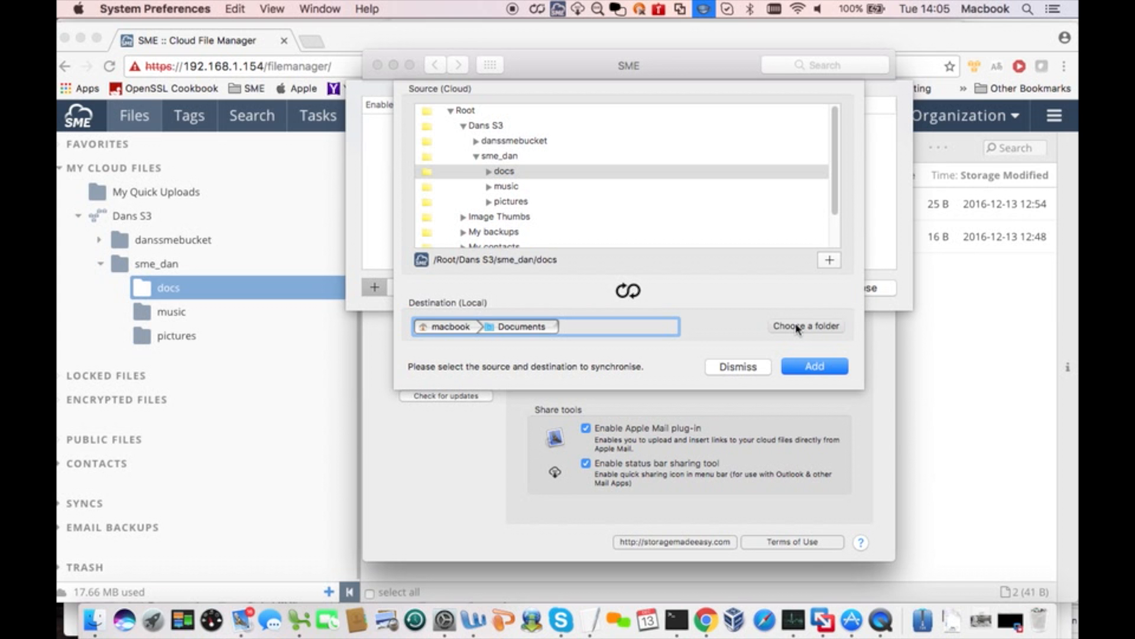
{"action": "left_click", "coordinate": [805, 325]}
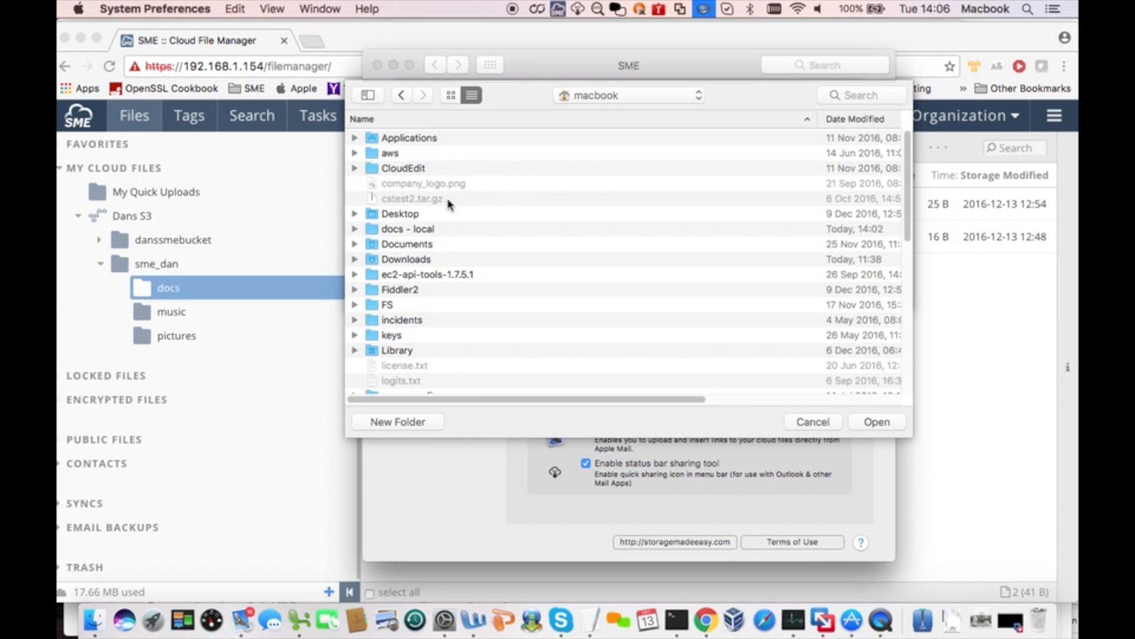
{"action": "left_click", "coordinate": [407, 228]}
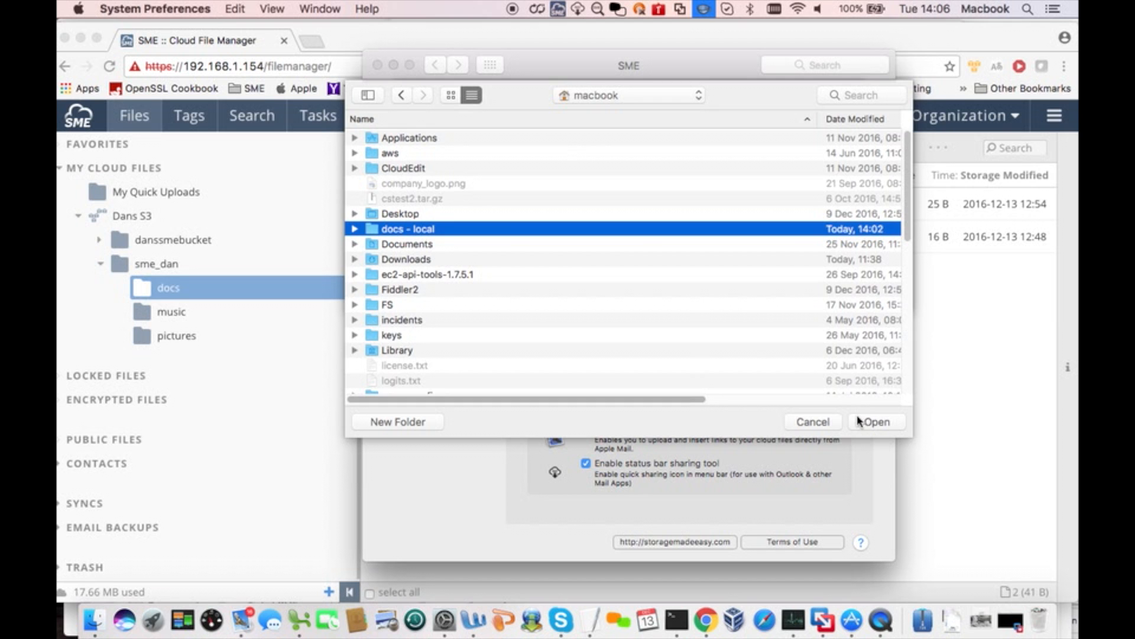
{"action": "left_click", "coordinate": [875, 421]}
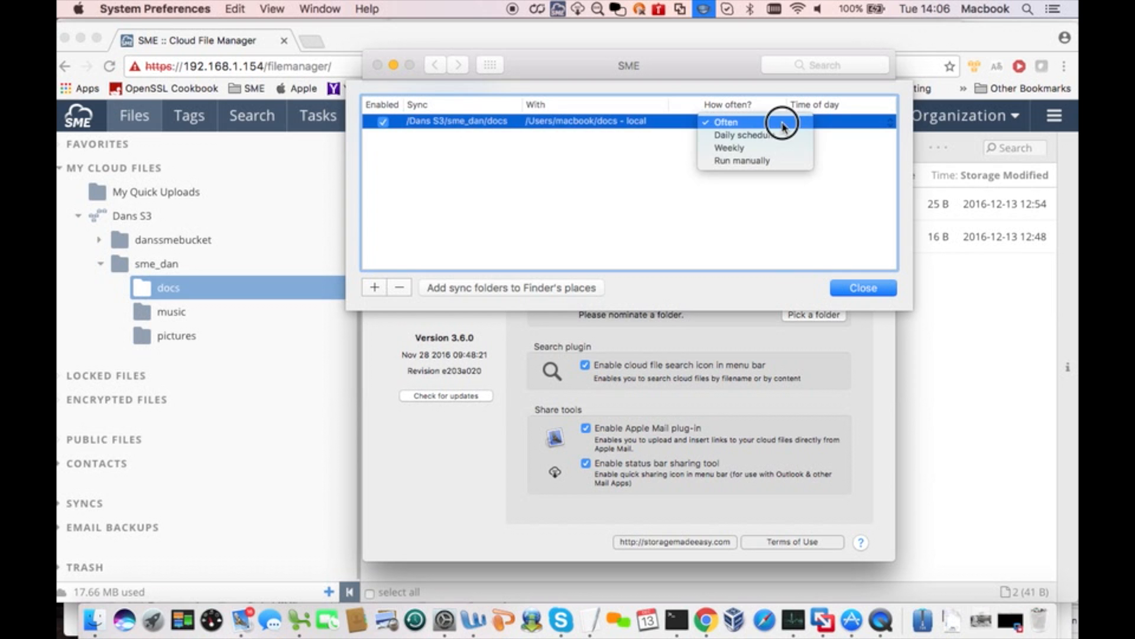
{"action": "mouse_move", "coordinate": [744, 135]}
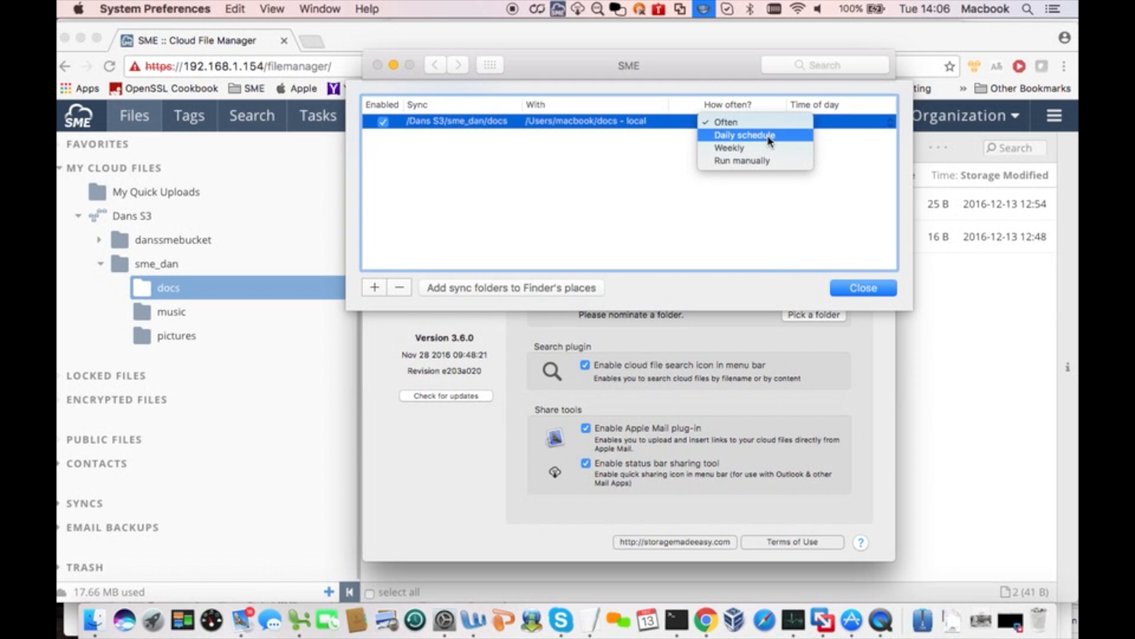
Schedule the sync to run daily at 07:00 and close the sync list.
{"action": "left_click", "coordinate": [744, 135]}
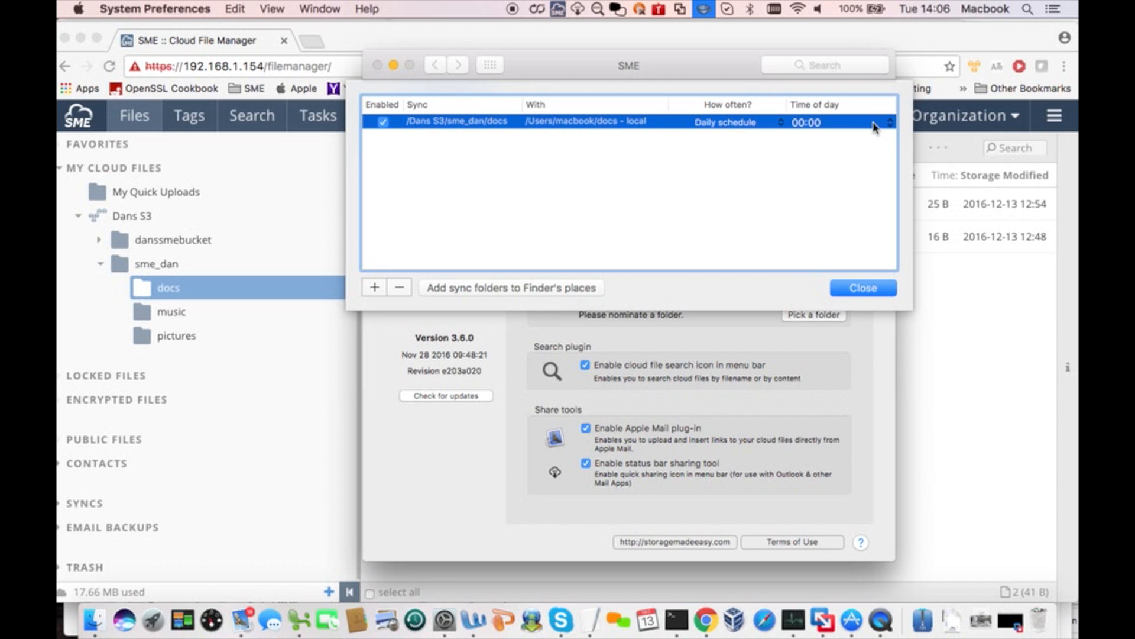
{"action": "left_click", "coordinate": [836, 122]}
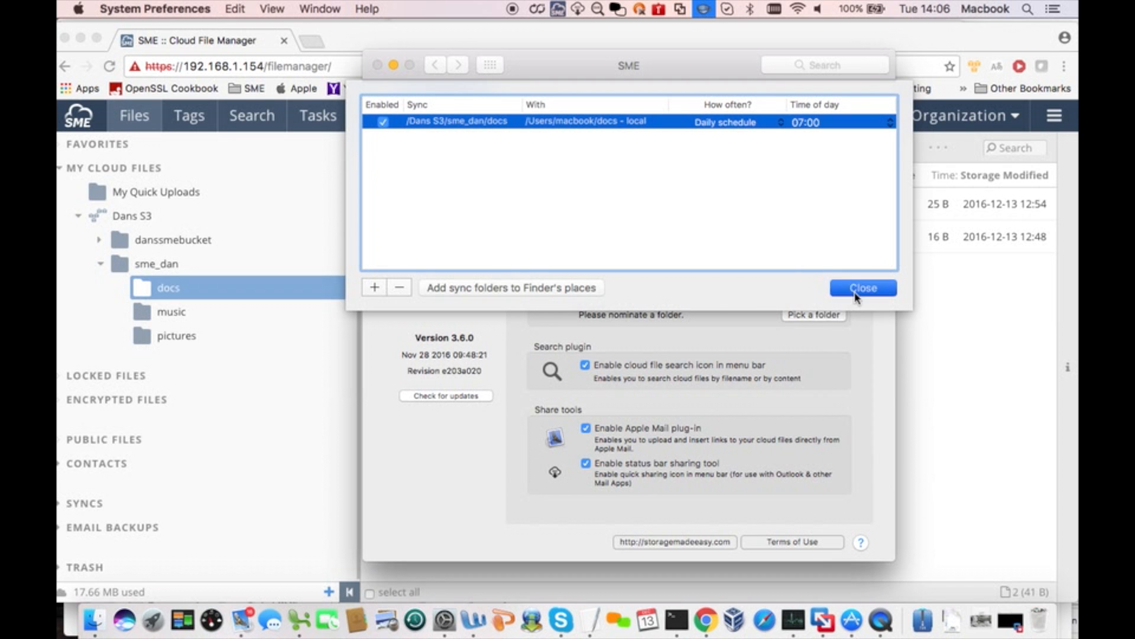
{"action": "left_click", "coordinate": [862, 287]}
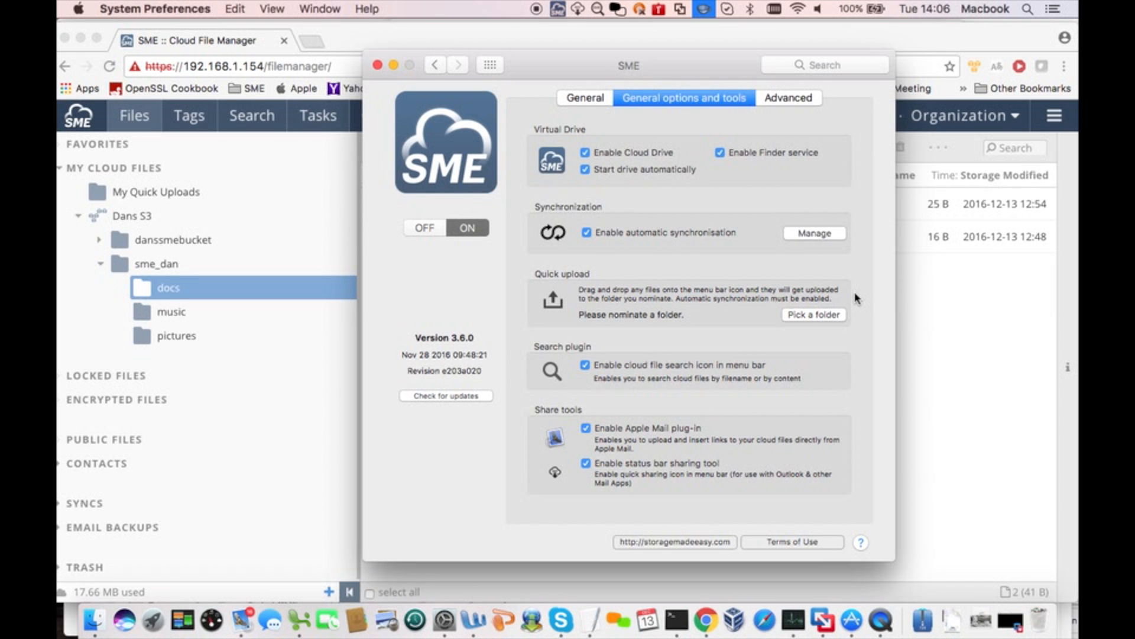
{"action": "mouse_move", "coordinate": [443, 120]}
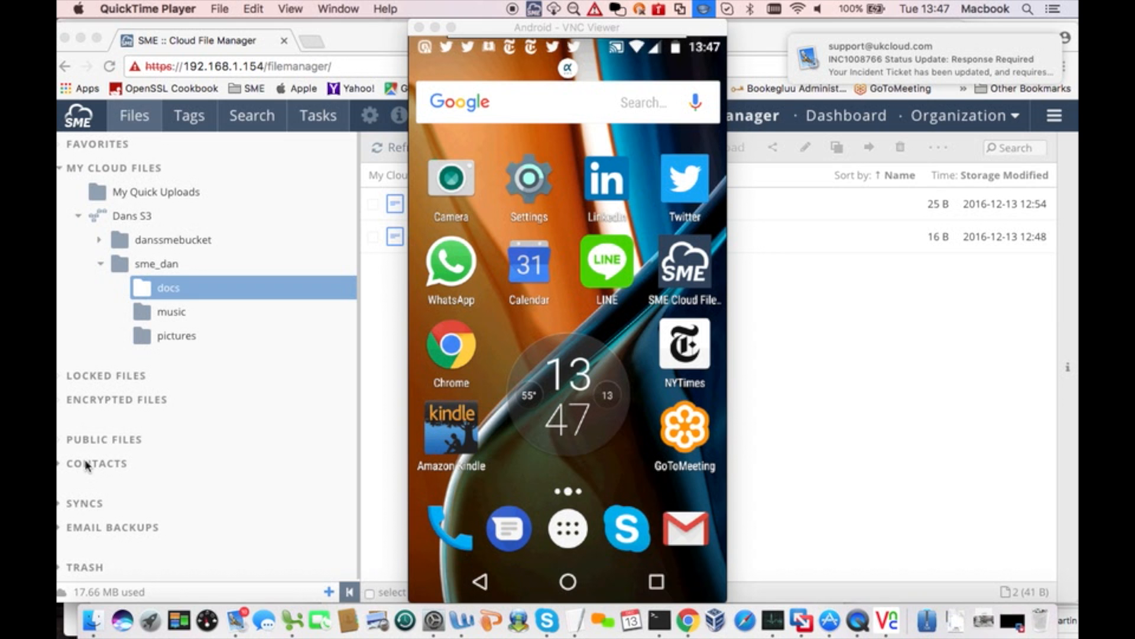
Launch the SME Cloud File Manager app on the Android phone and enter its main menu.
{"action": "left_click", "coordinate": [682, 263]}
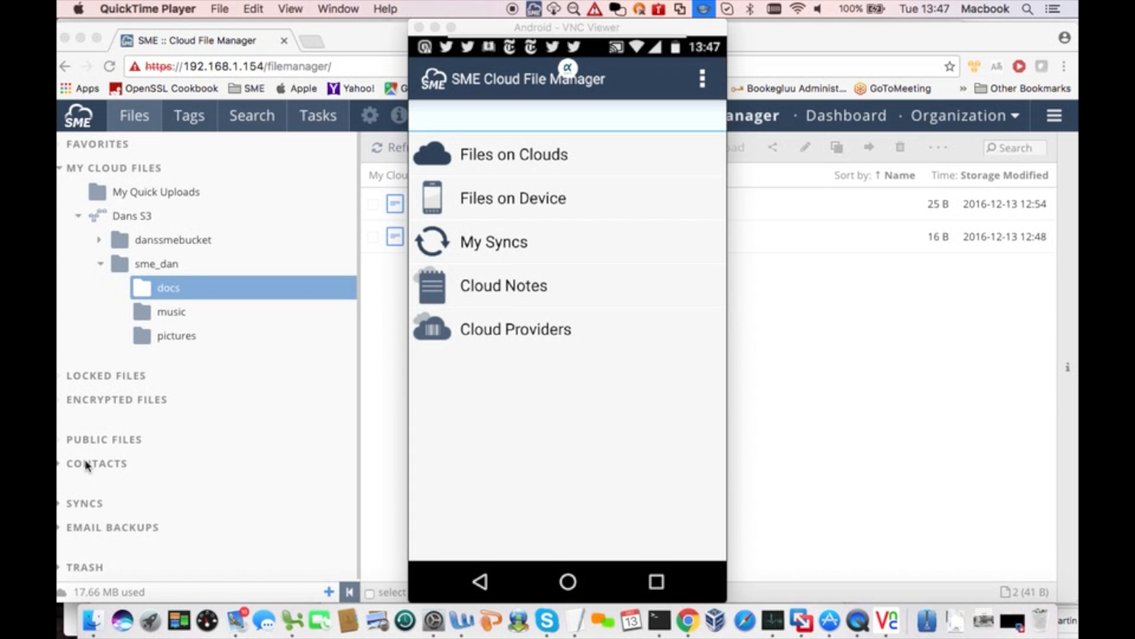
{"action": "left_click", "coordinate": [513, 153]}
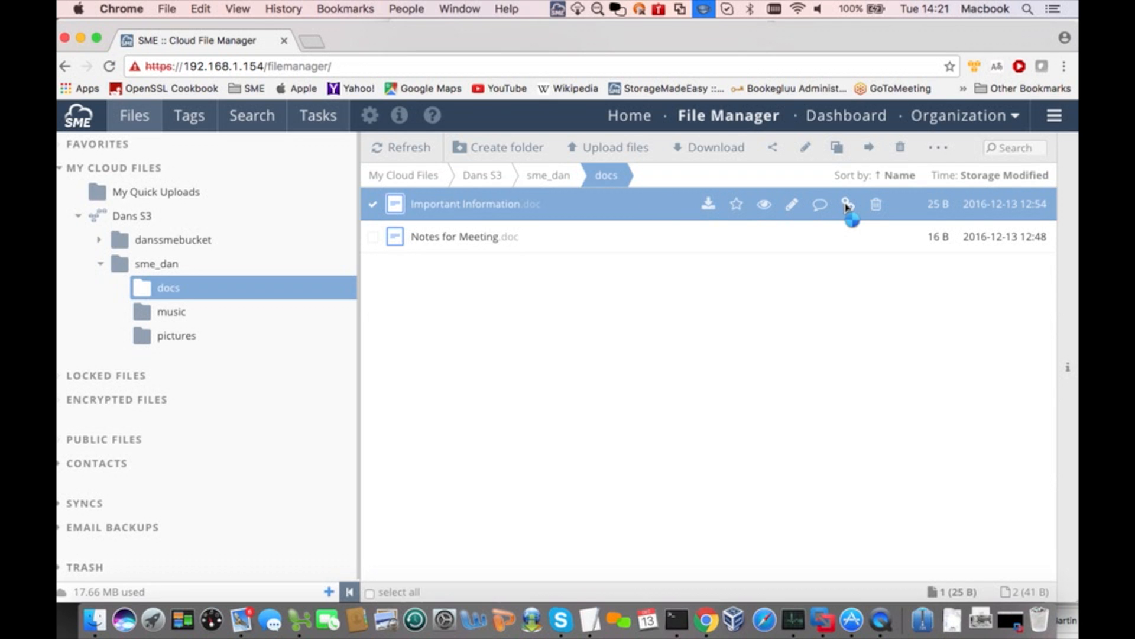
Generate a secure URL for Important Information.doc, load it in a new tab and save the download.
{"action": "left_click", "coordinate": [847, 204]}
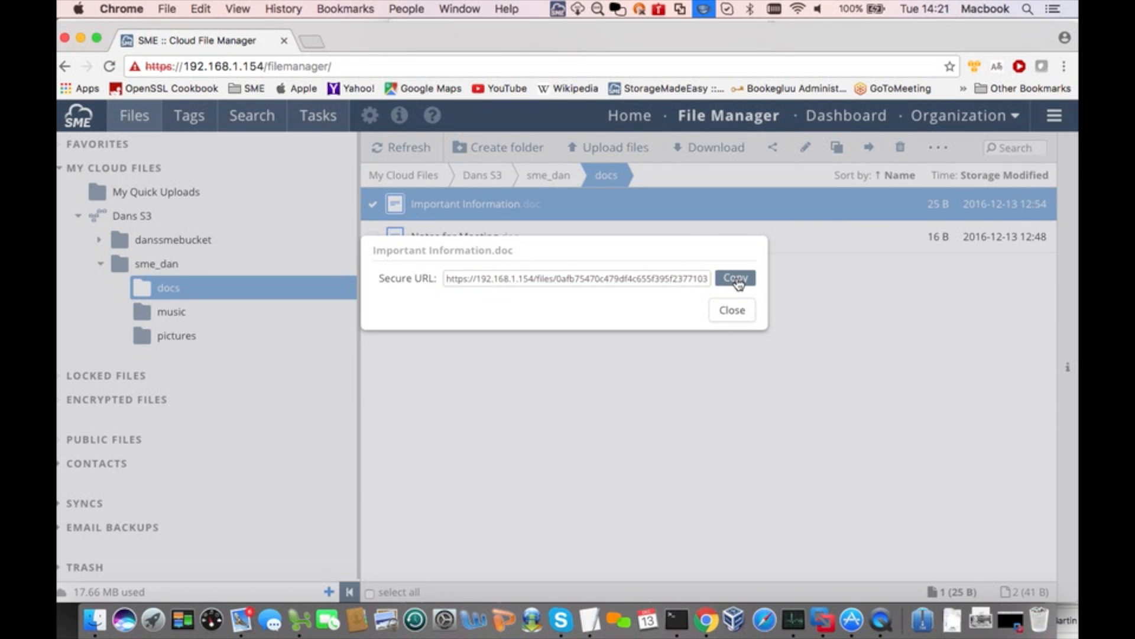
{"action": "left_click", "coordinate": [731, 309]}
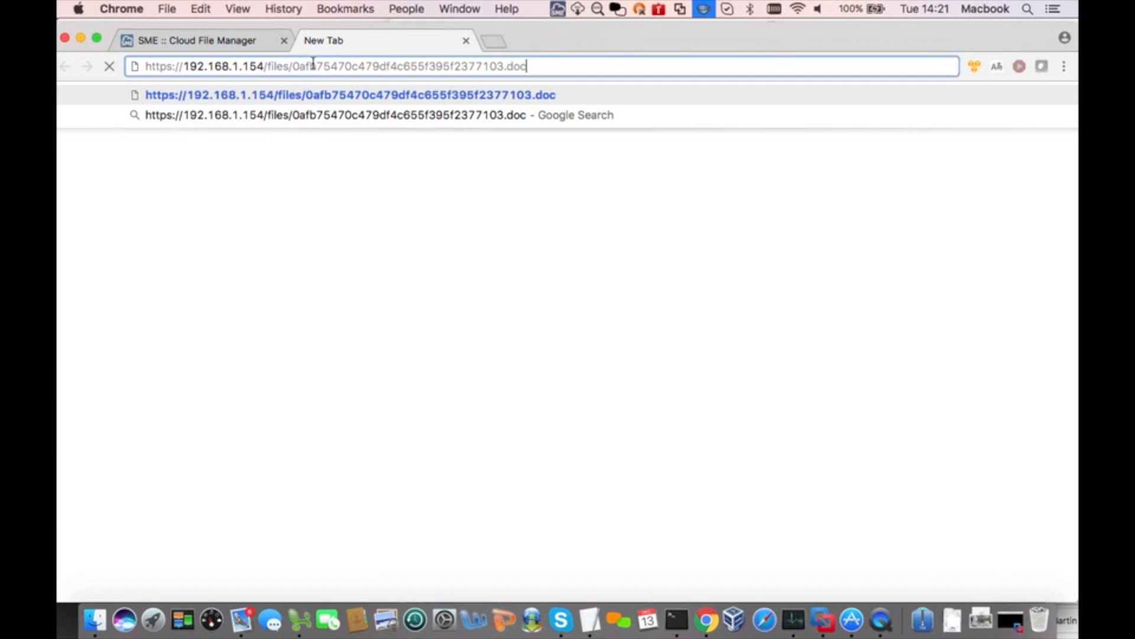
{"action": "key", "text": "Enter"}
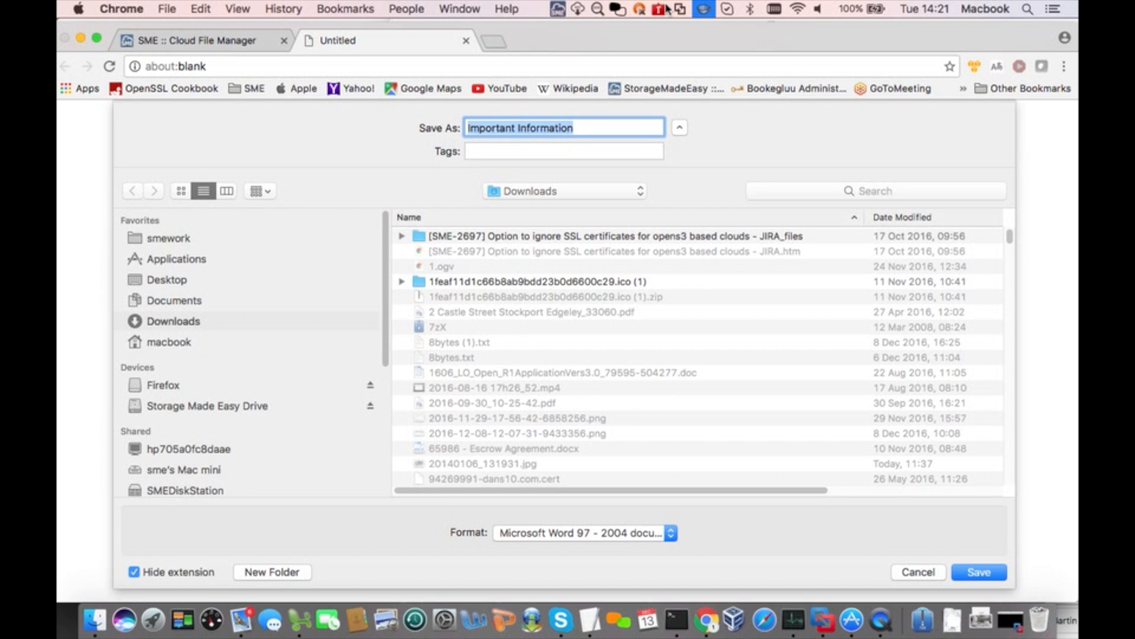
{"action": "left_click", "coordinate": [978, 571]}
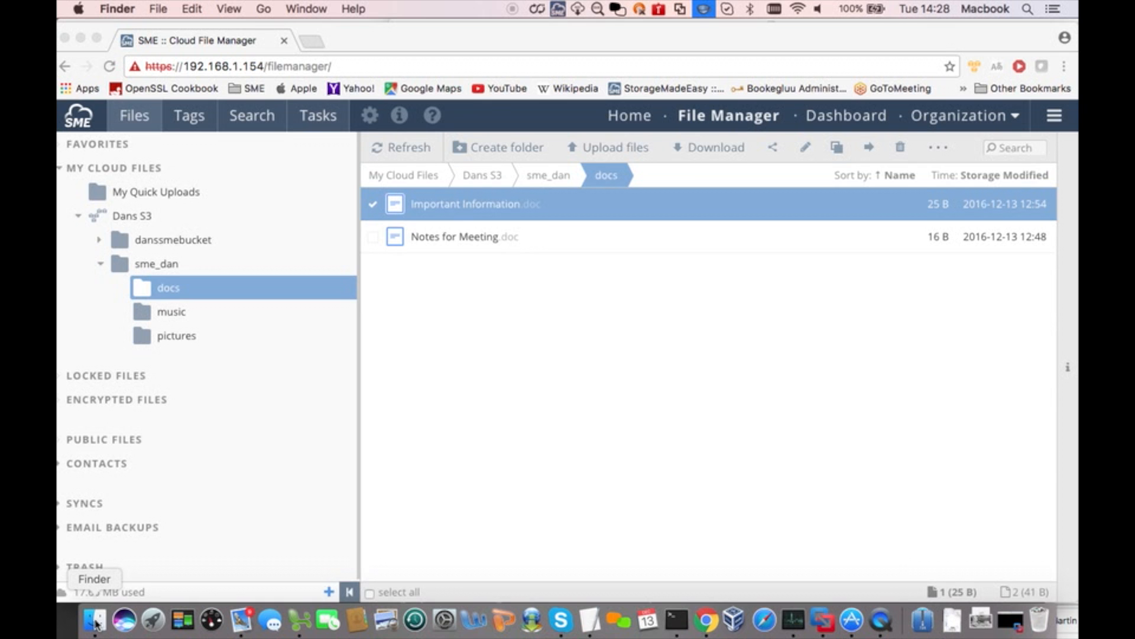
In Finder, browse the Storage Made Easy Drive docs folder to Important Information.doc's actions.
{"action": "left_click", "coordinate": [95, 621]}
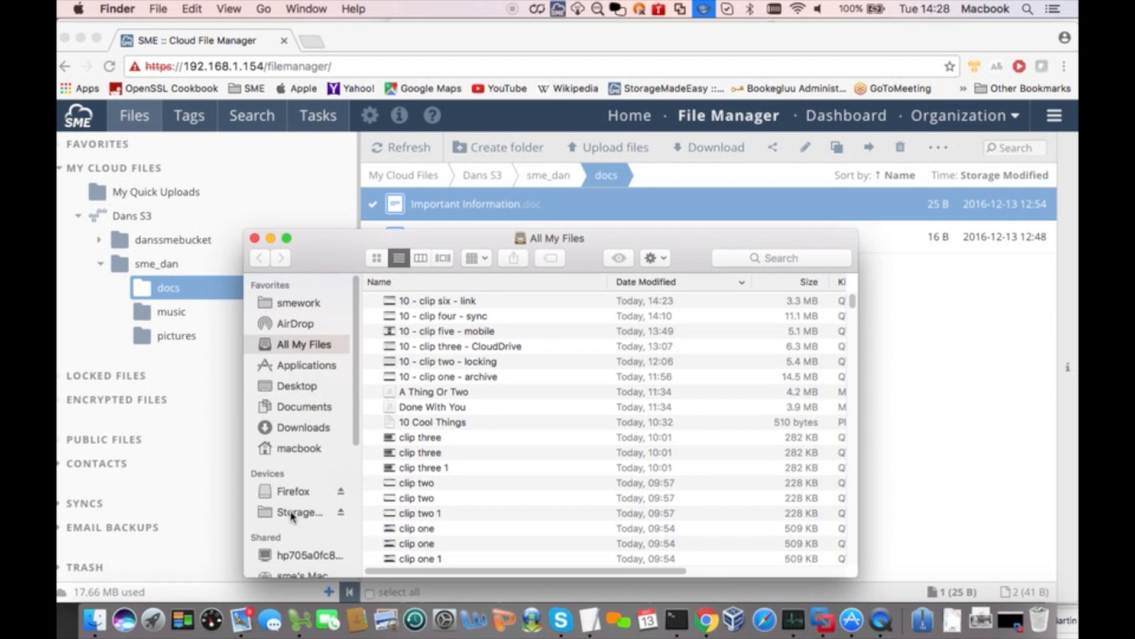
{"action": "left_click", "coordinate": [299, 512]}
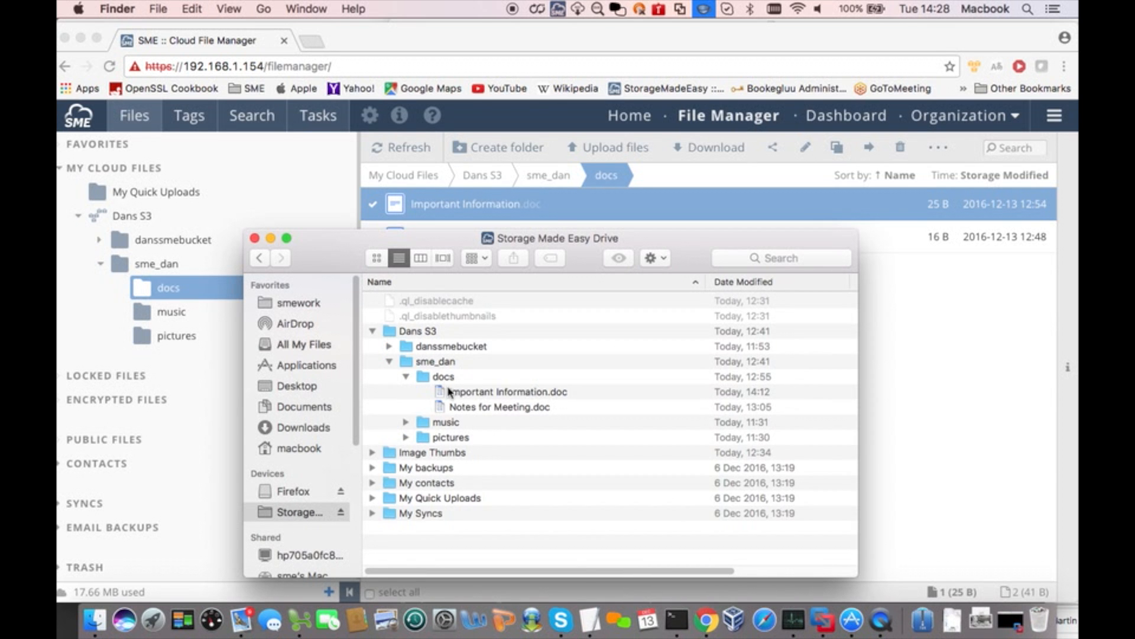
{"action": "left_click", "coordinate": [442, 377]}
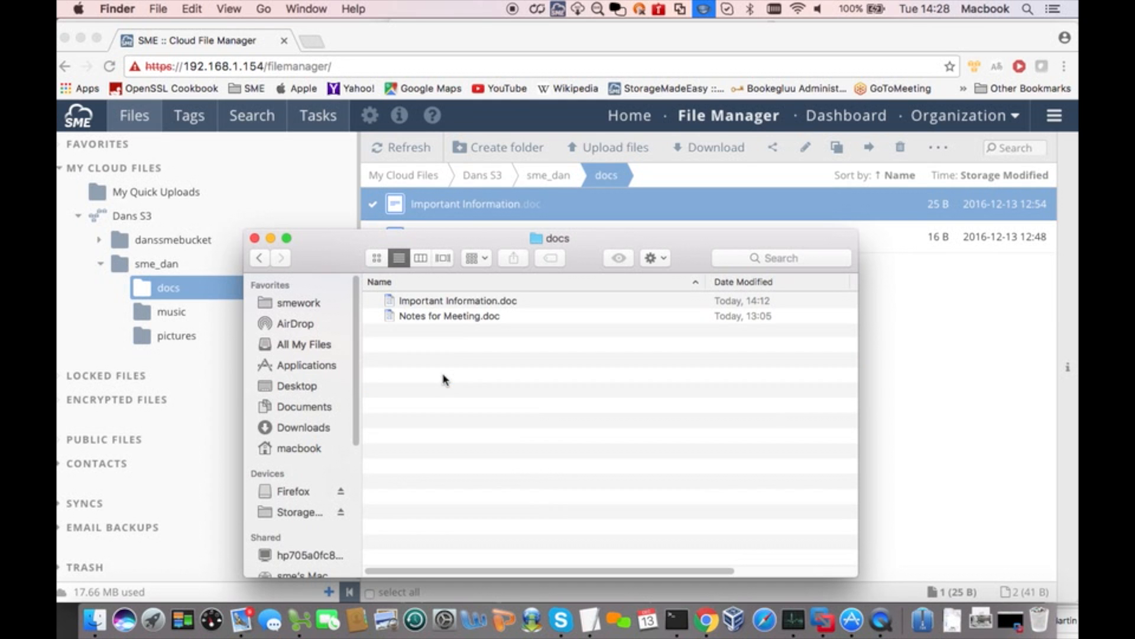
{"action": "left_click", "coordinate": [457, 300]}
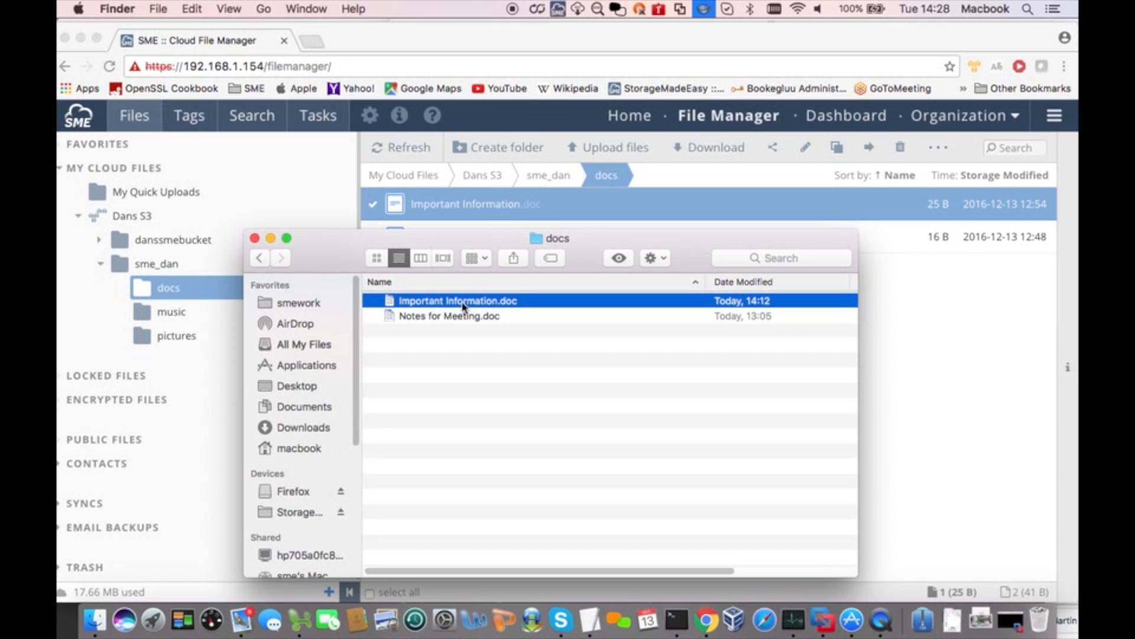
{"action": "right_click", "coordinate": [458, 301]}
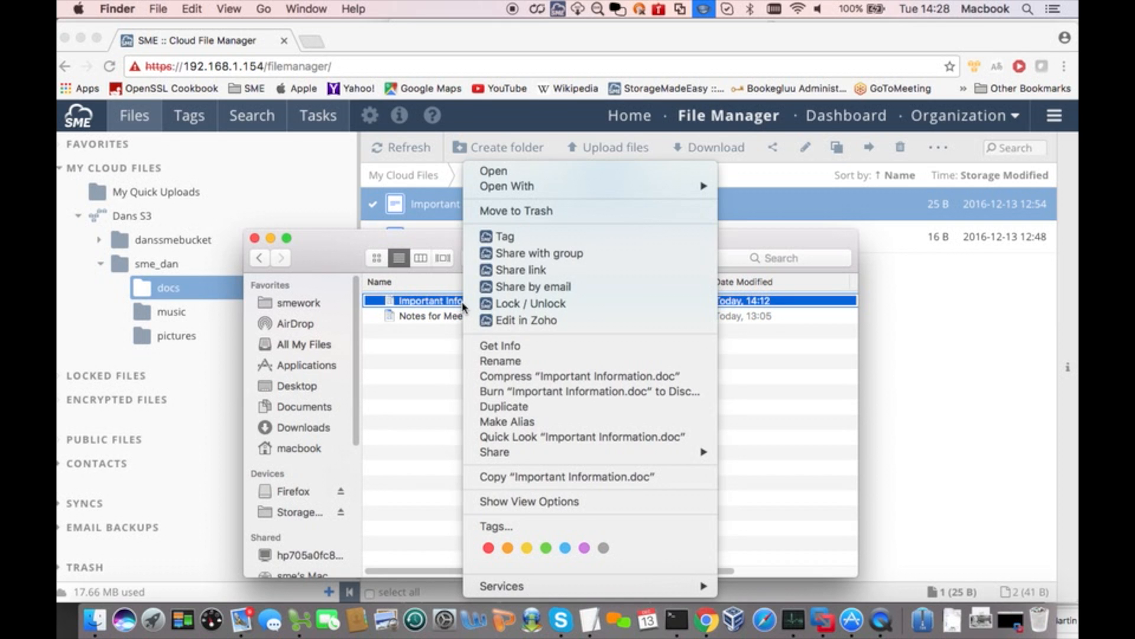
{"action": "mouse_move", "coordinate": [529, 304]}
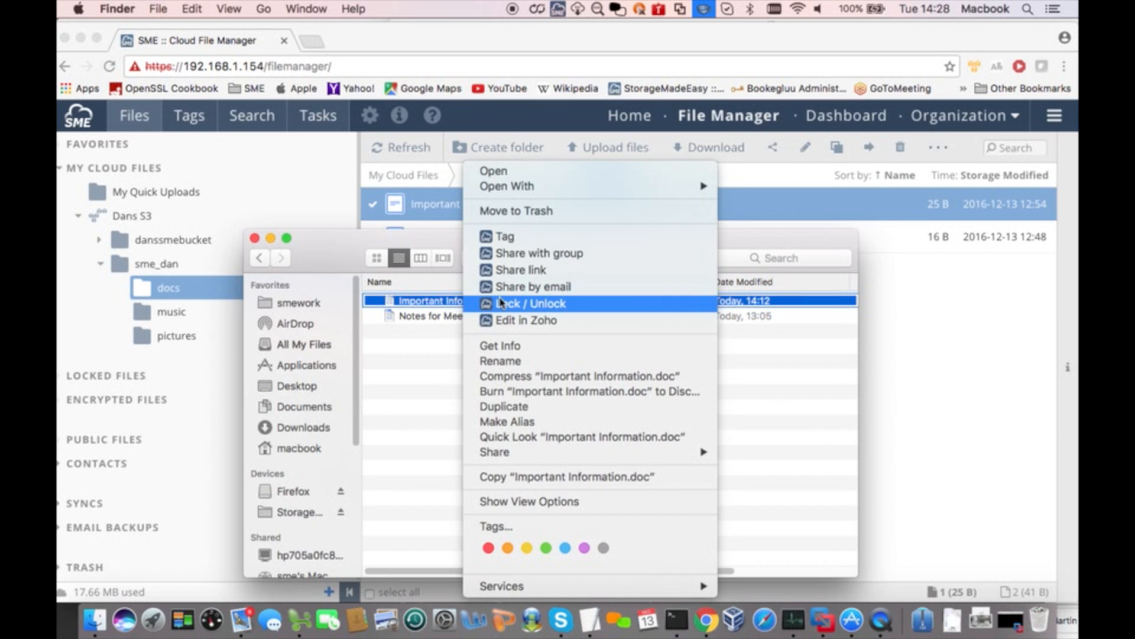
Create a share link for the document protected with a password and share it.
{"action": "left_click", "coordinate": [519, 269]}
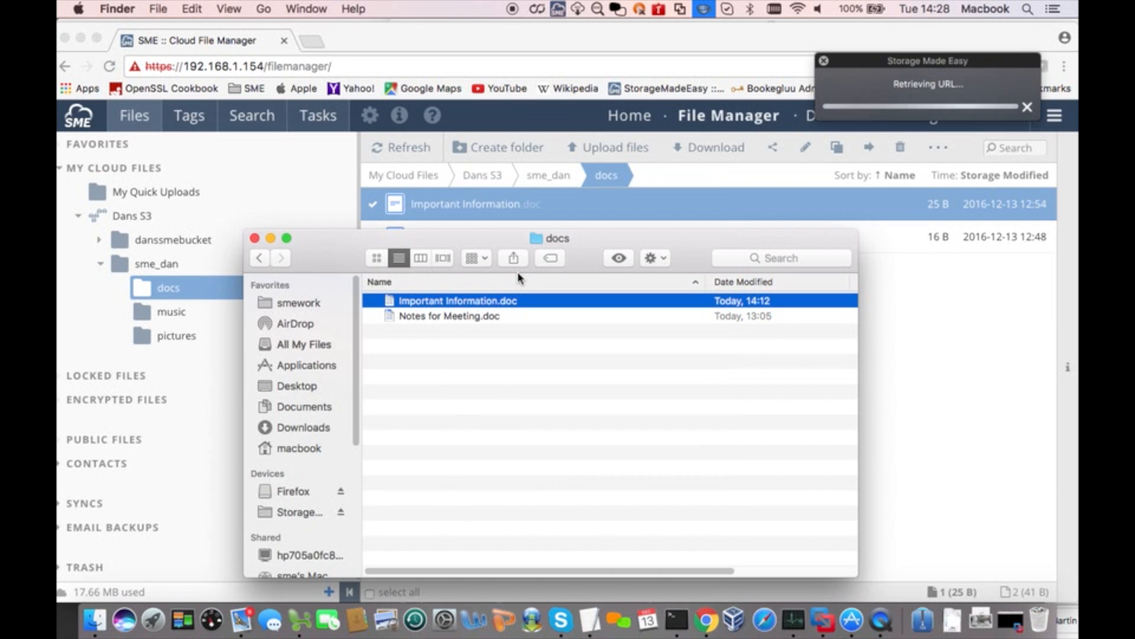
{"action": "left_click", "coordinate": [771, 147]}
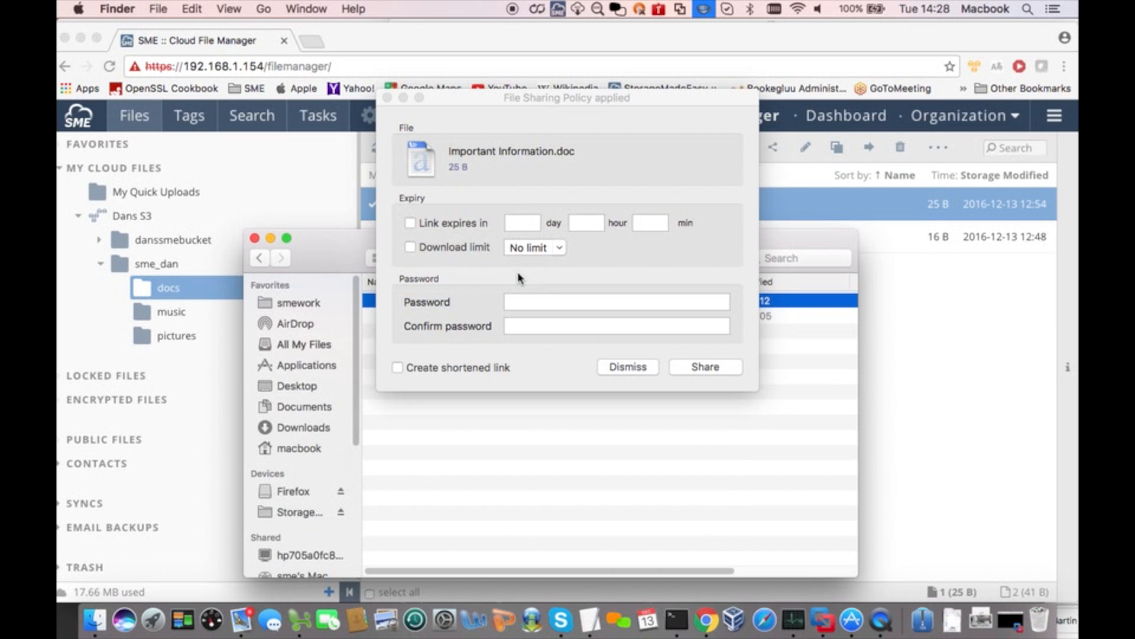
{"action": "left_click", "coordinate": [615, 301]}
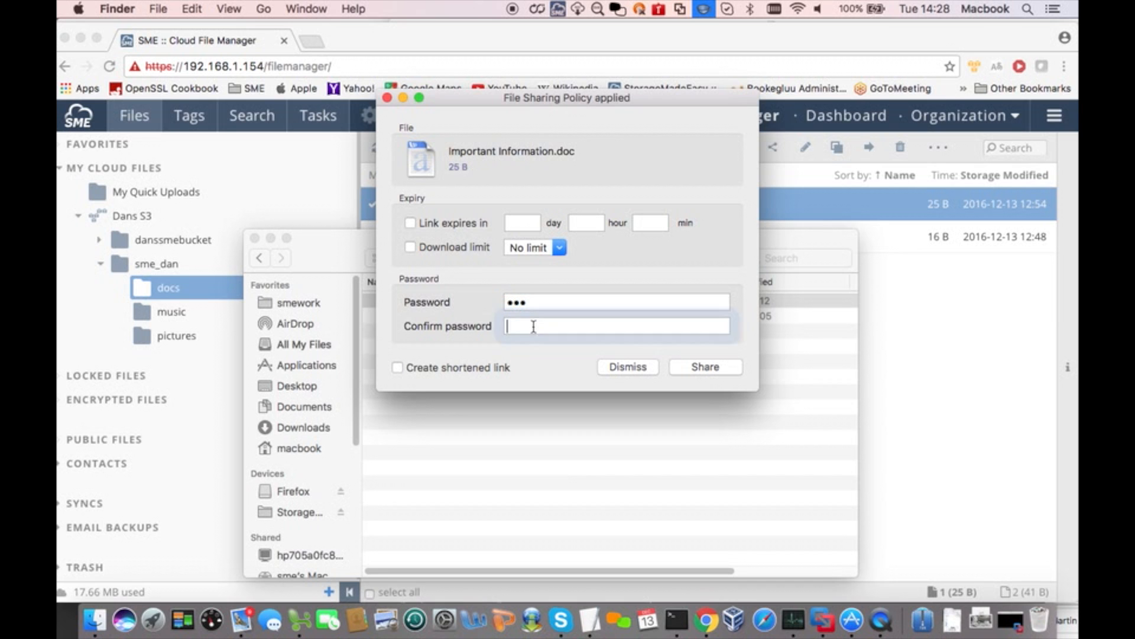
{"action": "type", "text": "•••"}
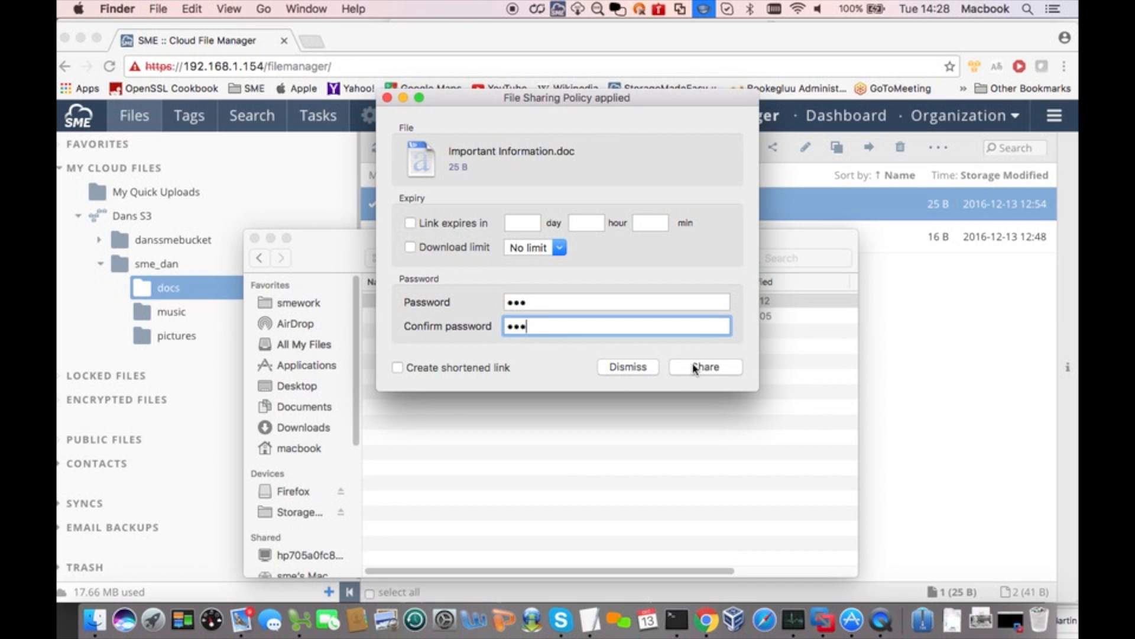
{"action": "left_click", "coordinate": [704, 366]}
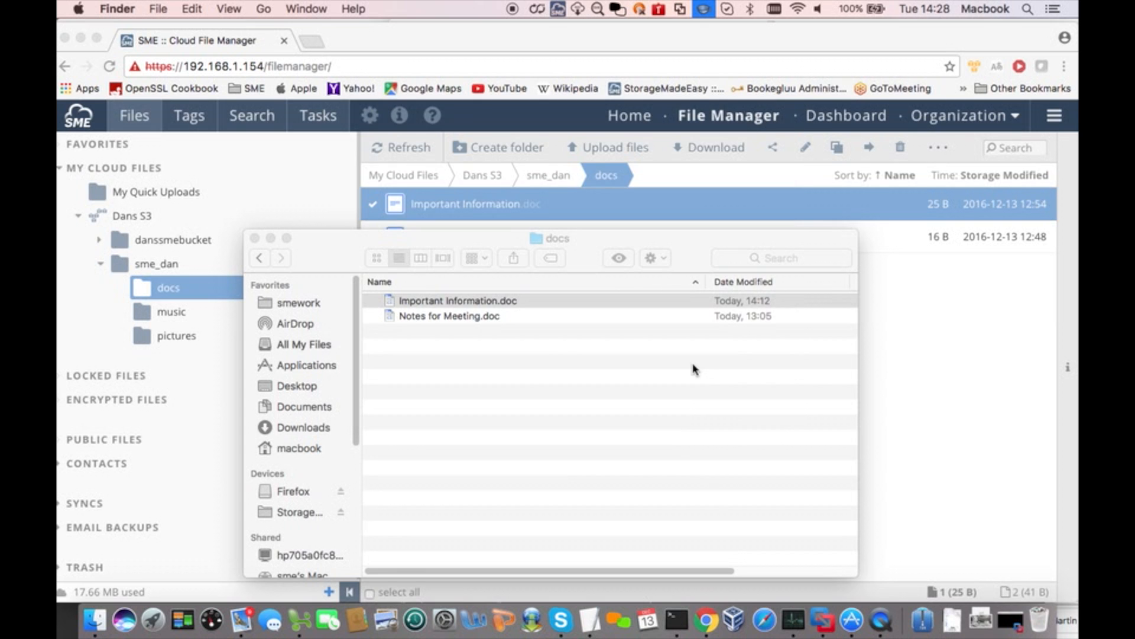
Dismiss the link-copied notification and return to the SME web manager.
{"action": "left_click", "coordinate": [771, 146]}
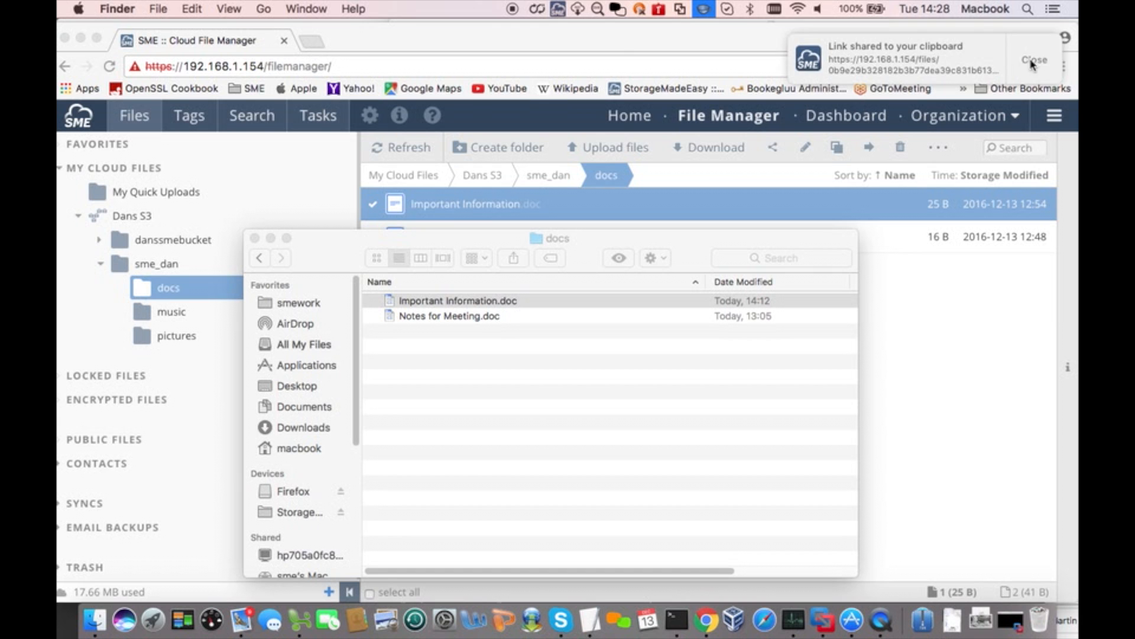
{"action": "left_click", "coordinate": [1033, 61]}
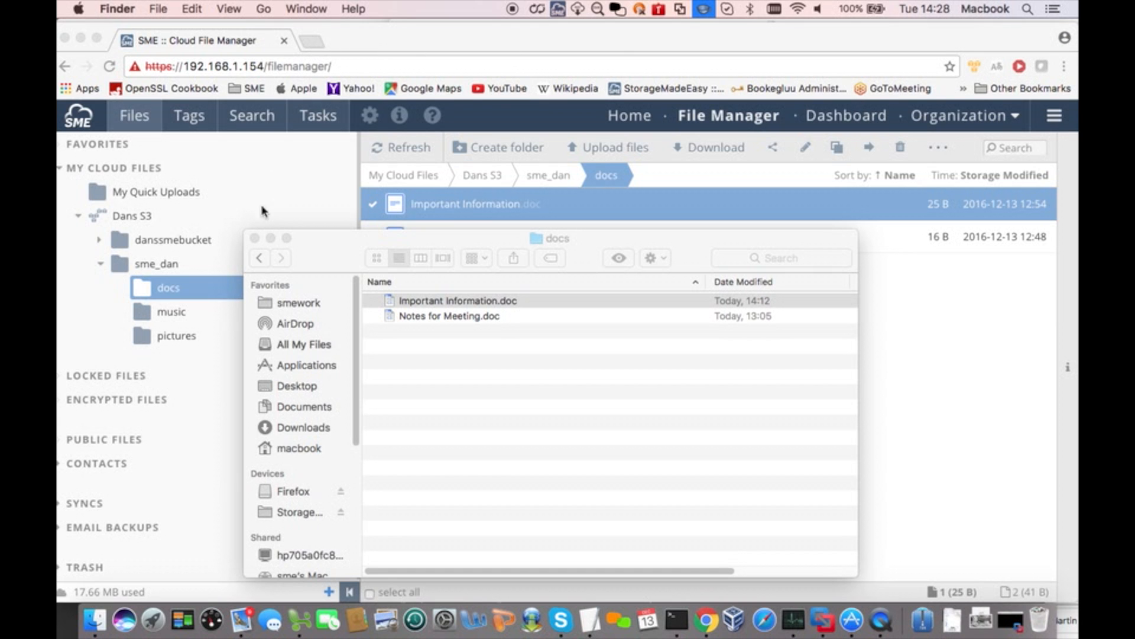
{"action": "left_click", "coordinate": [772, 146]}
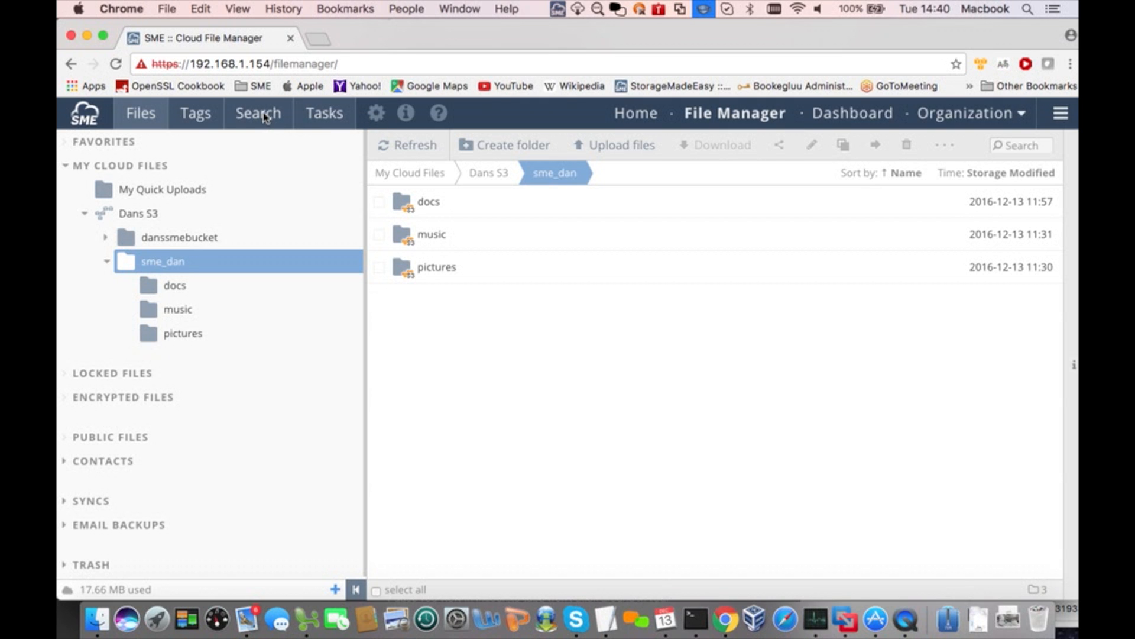
Search filenames and content for 'going', returning only Important Information.doc.
{"action": "left_click", "coordinate": [258, 114]}
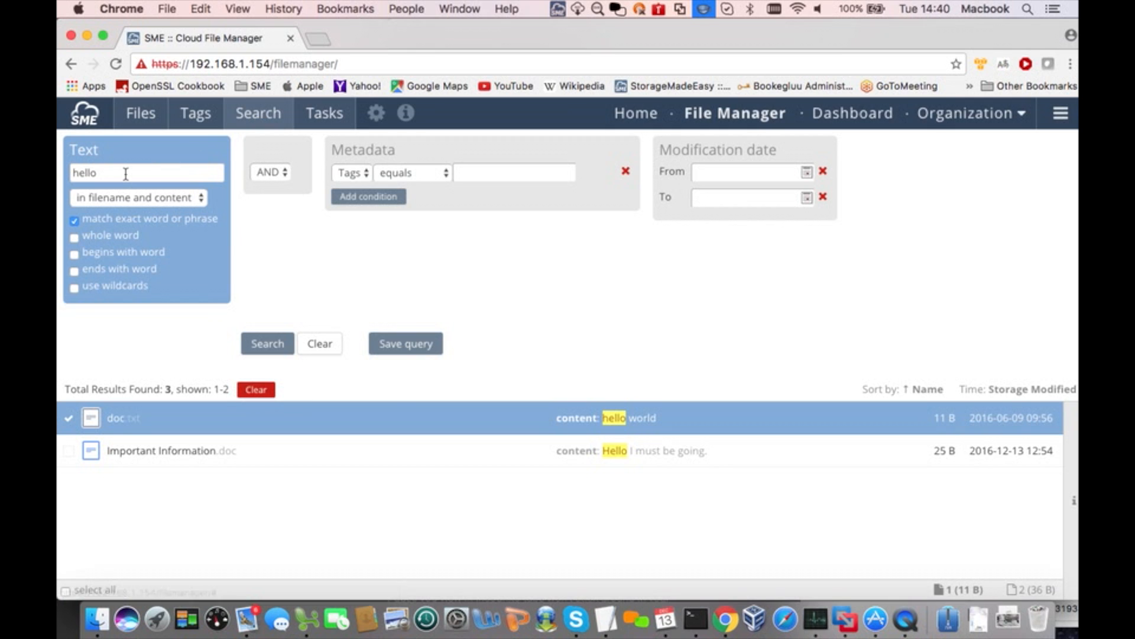
{"action": "left_click", "coordinate": [75, 172]}
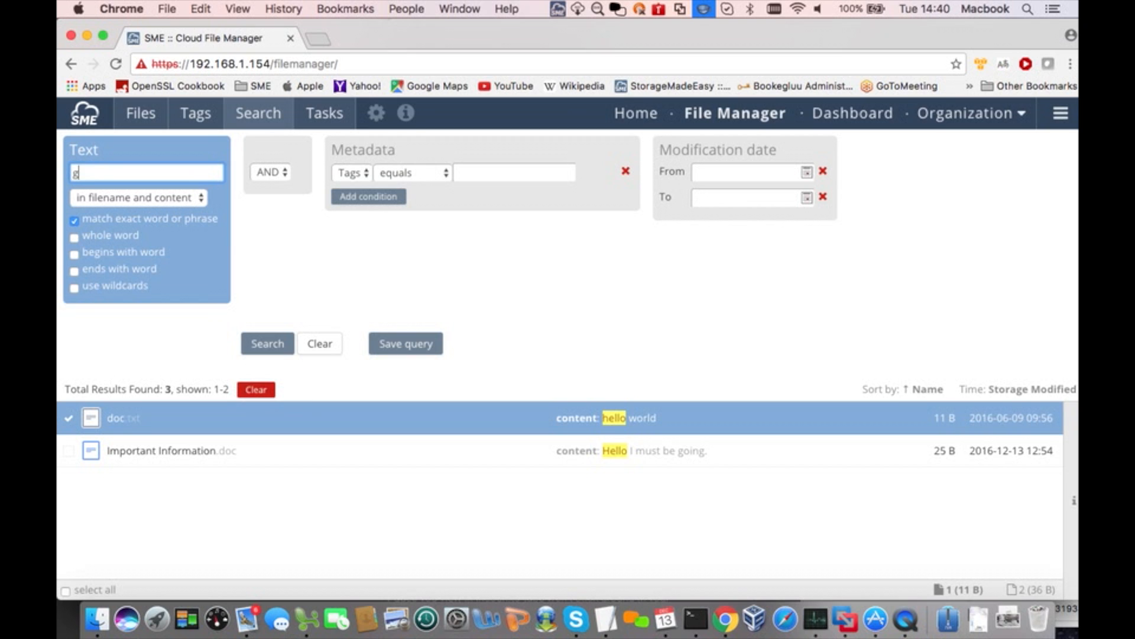
{"action": "type", "text": "going"}
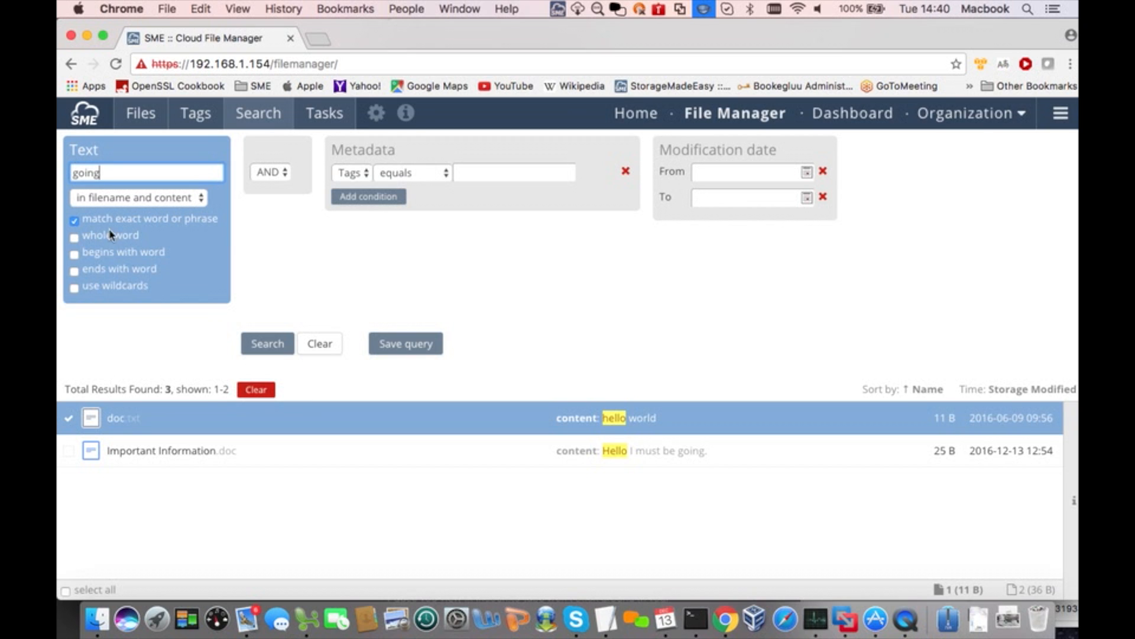
{"action": "left_click", "coordinate": [266, 343]}
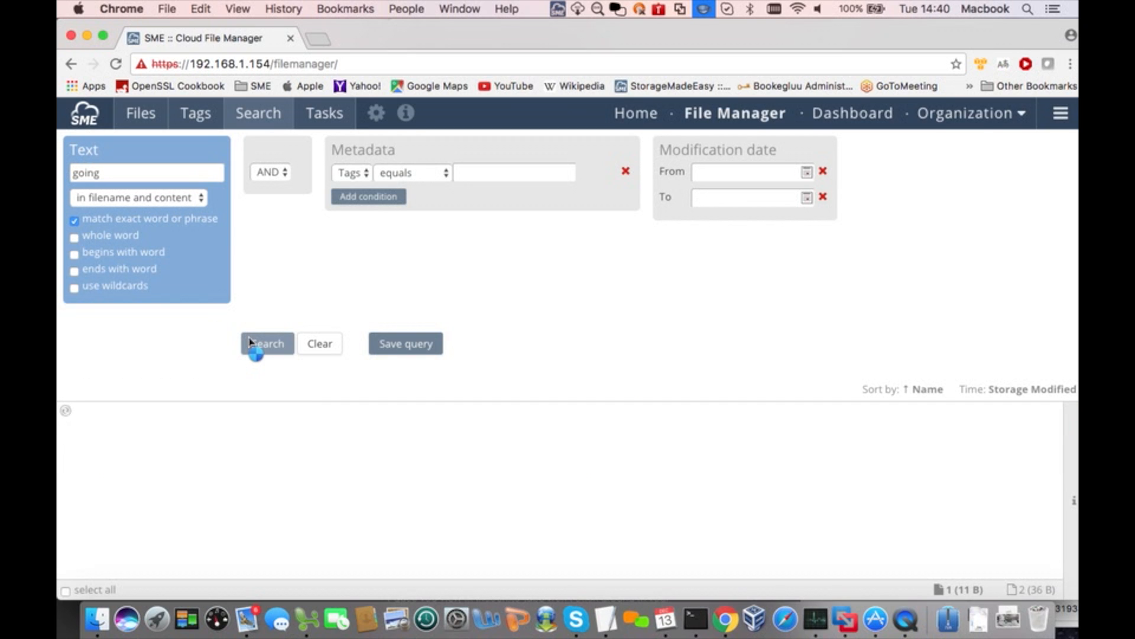
{"action": "left_click", "coordinate": [266, 343]}
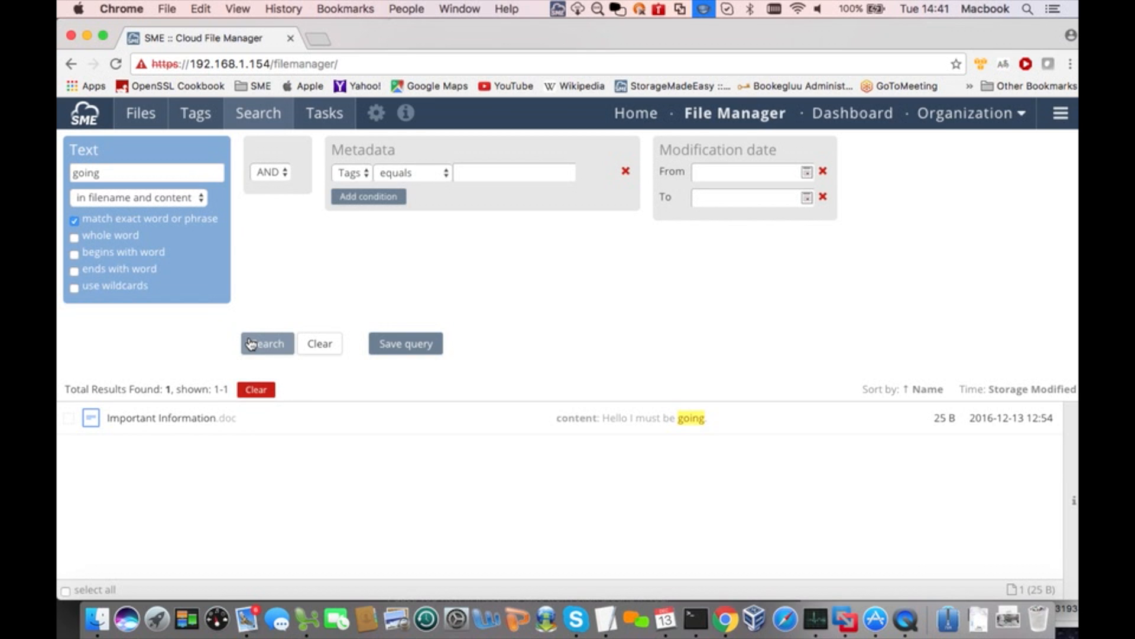
{"action": "mouse_move", "coordinate": [608, 423]}
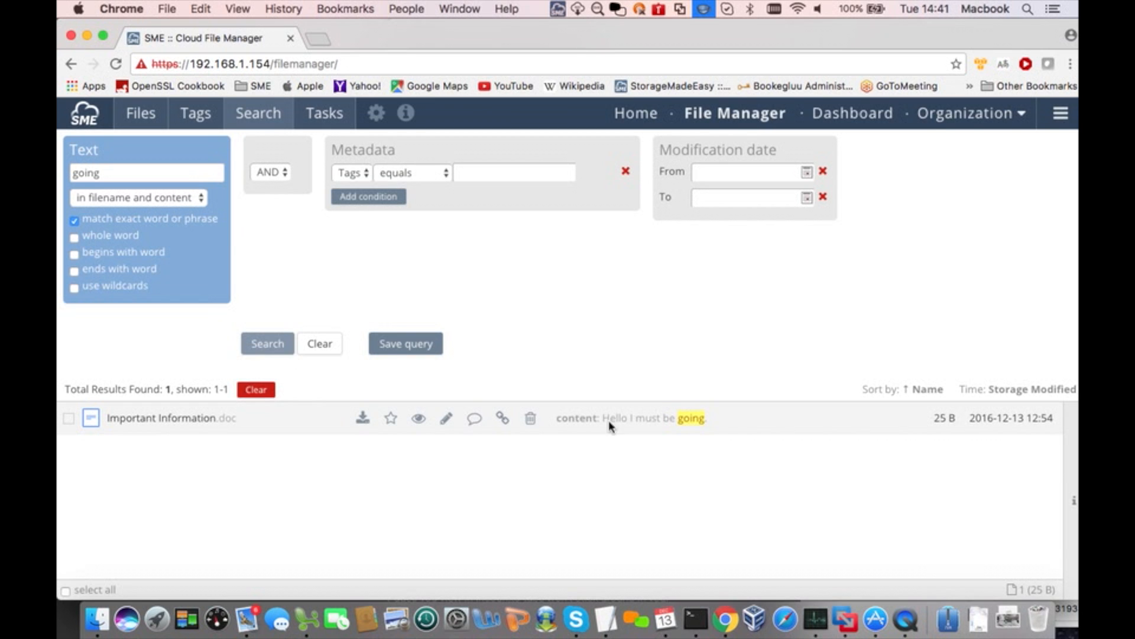
{"action": "mouse_move", "coordinate": [707, 424]}
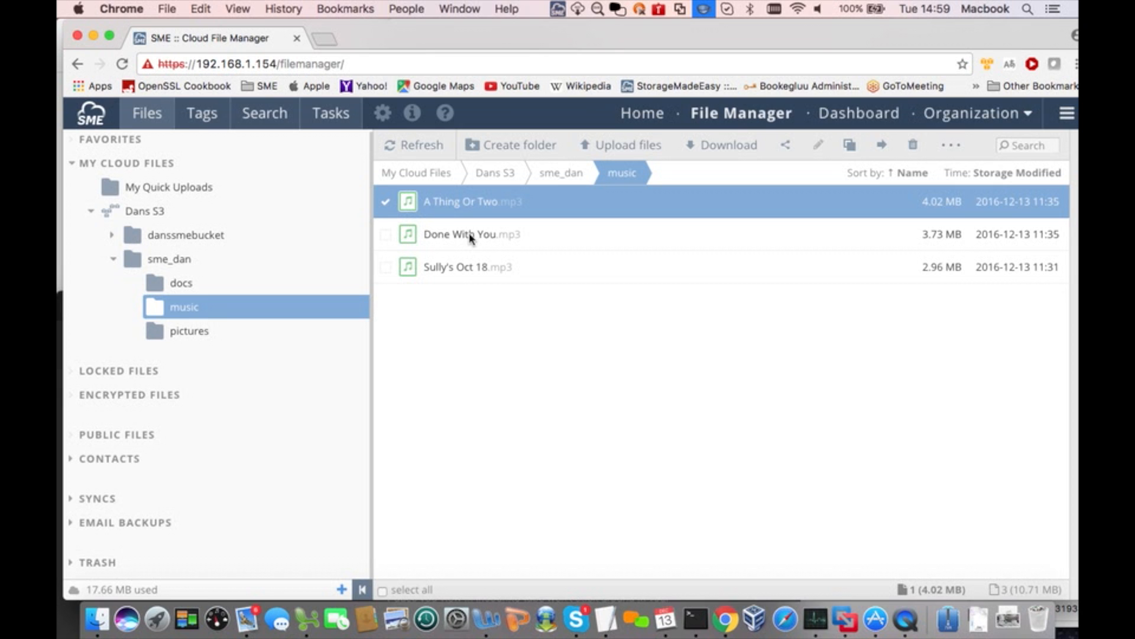
Post the comment 'Love this song!' on Done With You.mp3 in the music folder.
{"action": "left_click", "coordinate": [464, 234]}
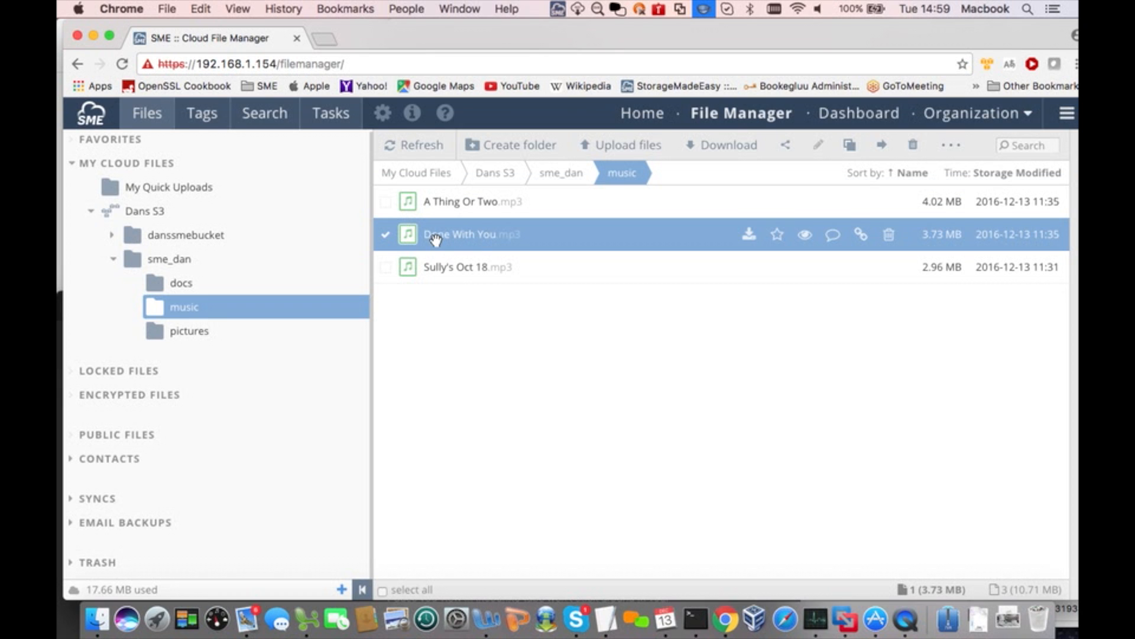
{"action": "left_click", "coordinate": [832, 235]}
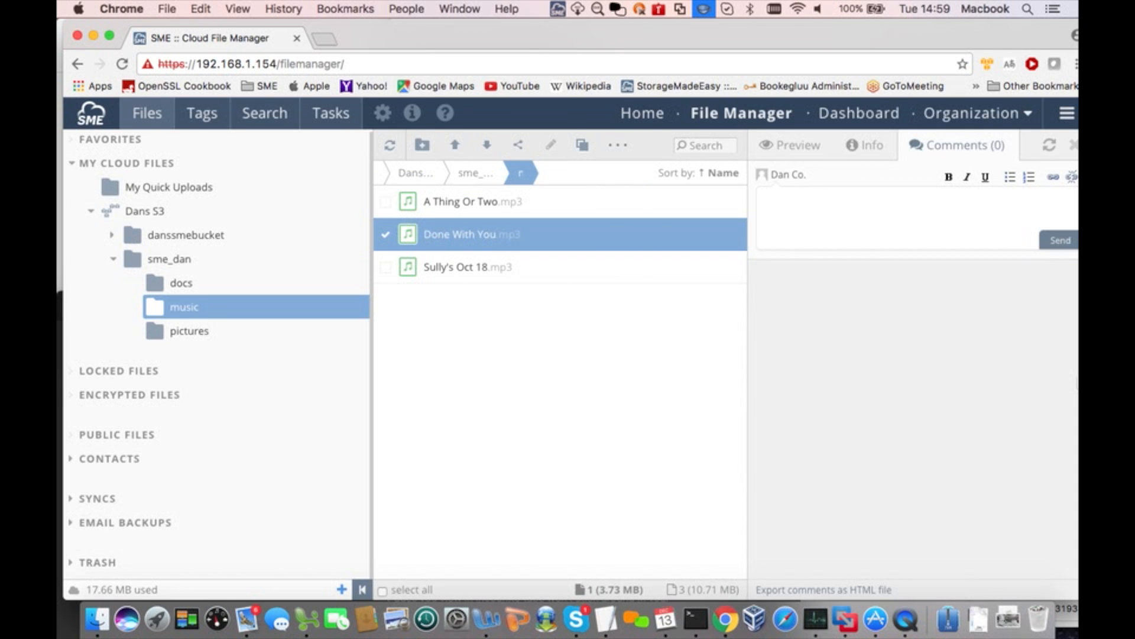
{"action": "left_click", "coordinate": [833, 205]}
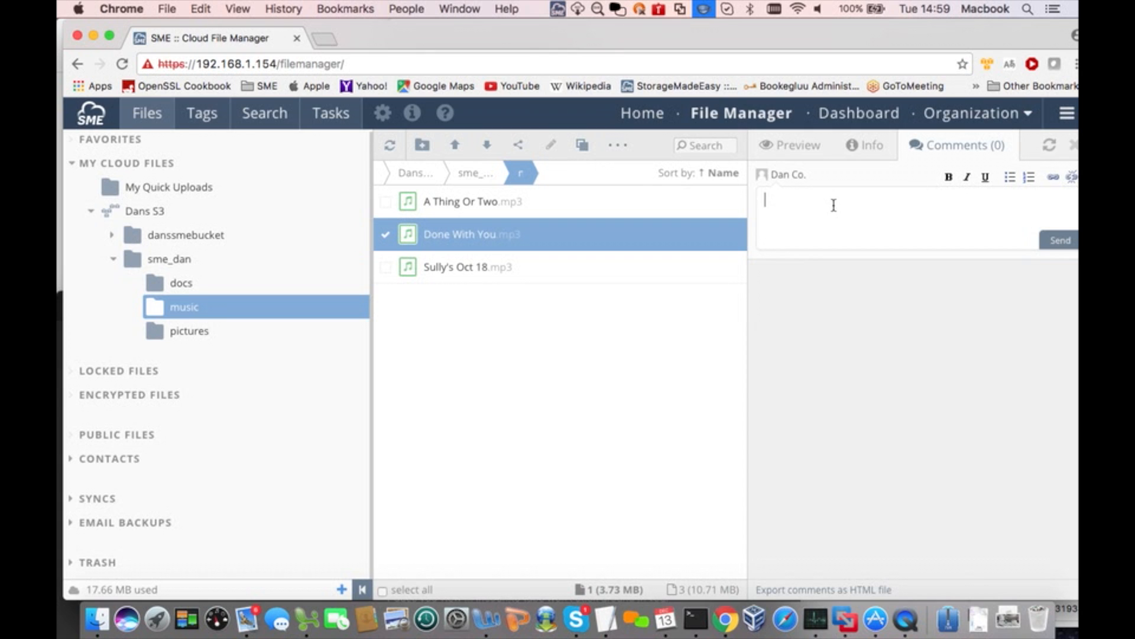
{"action": "type", "text": "Love this song!"}
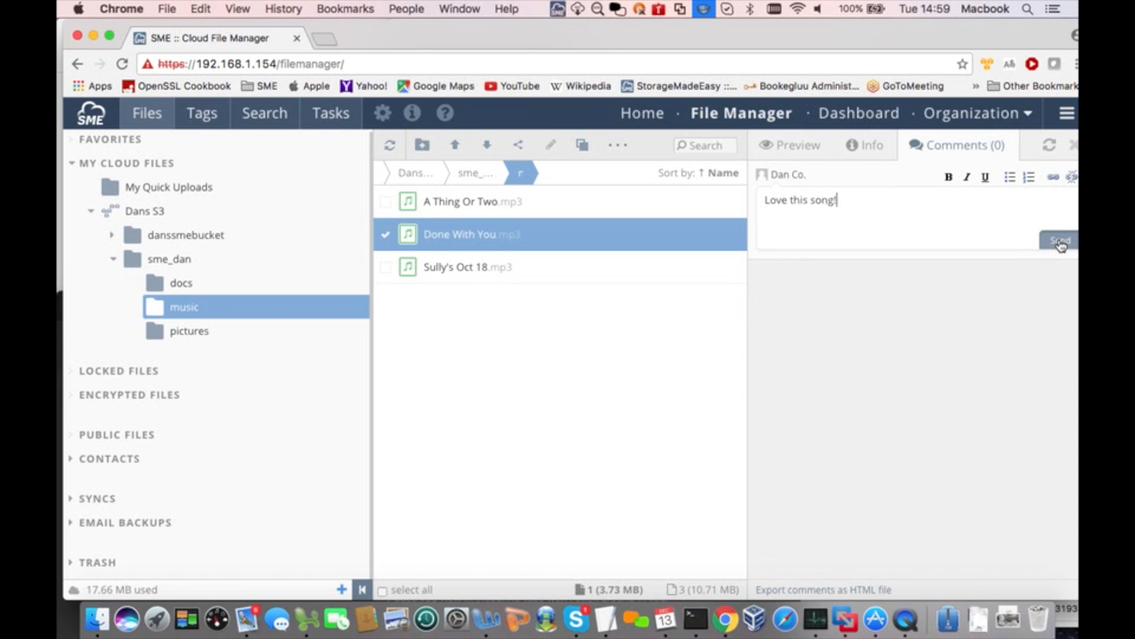
{"action": "left_click", "coordinate": [1059, 240]}
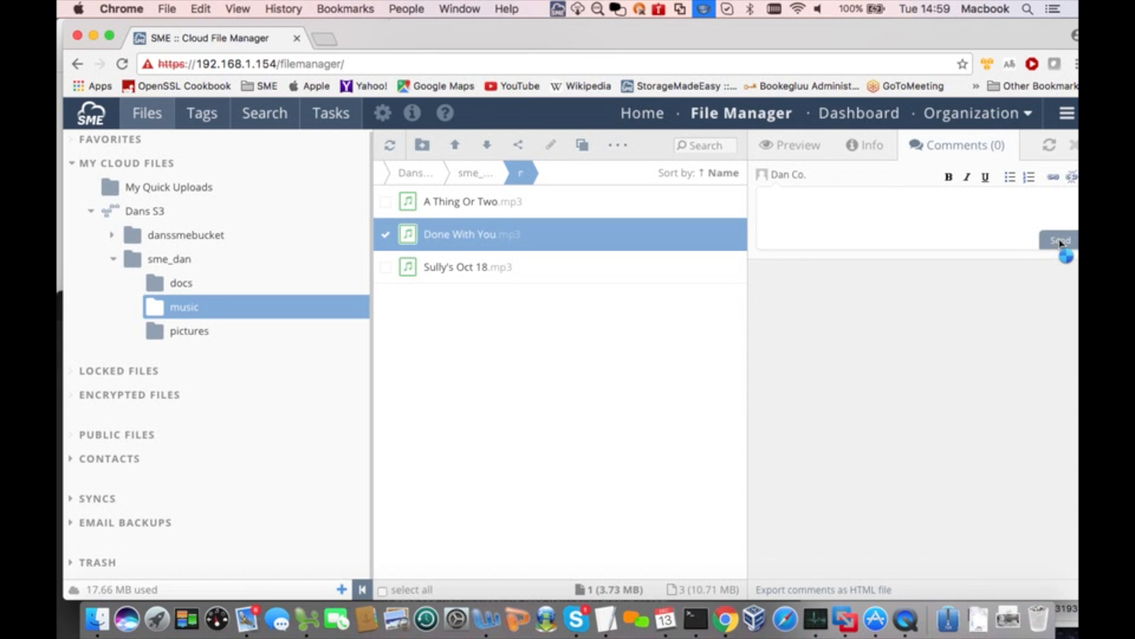
{"action": "left_click", "coordinate": [1060, 240]}
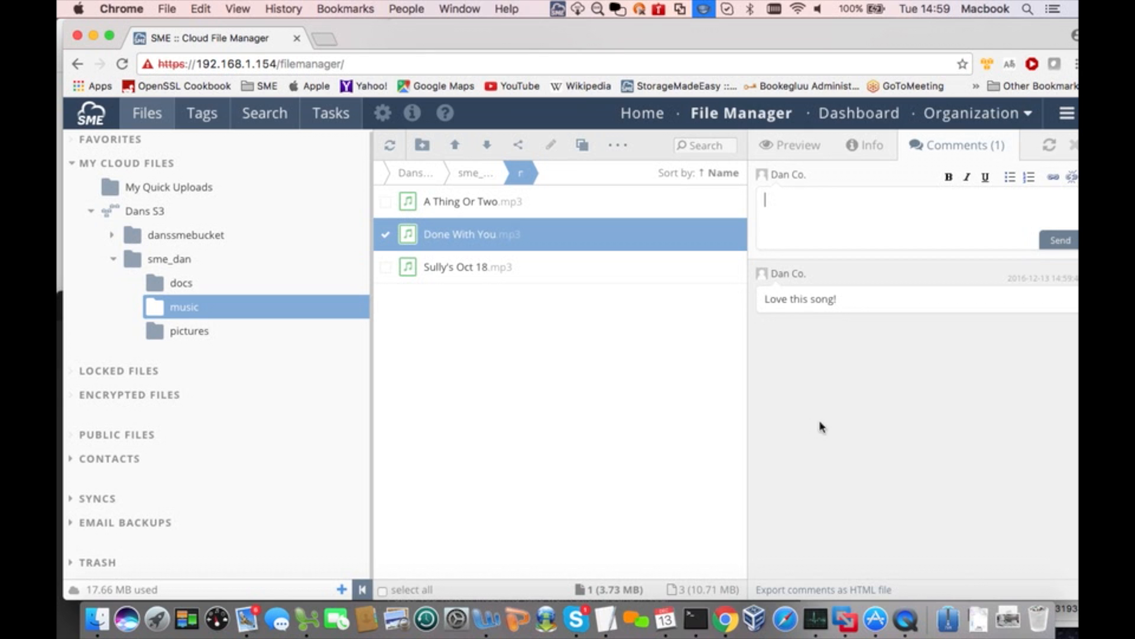
{"action": "mouse_move", "coordinate": [863, 621]}
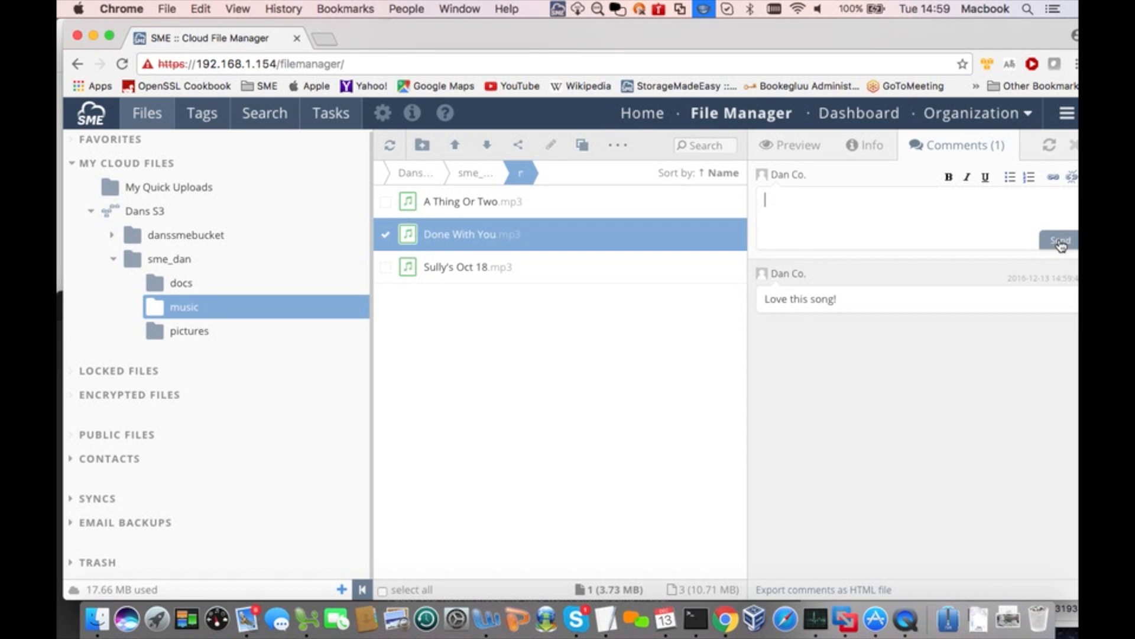
{"action": "mouse_move", "coordinate": [1019, 346]}
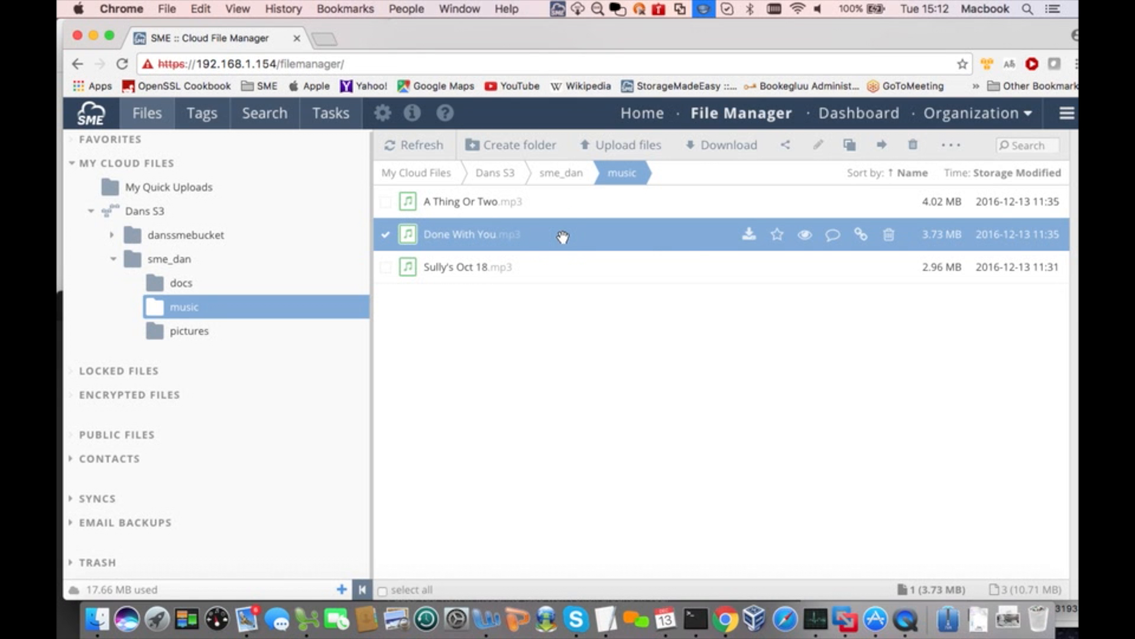
Save the tags 'blues, love song' on Done With You.mp3 via its Tags editor.
{"action": "right_click", "coordinate": [563, 234]}
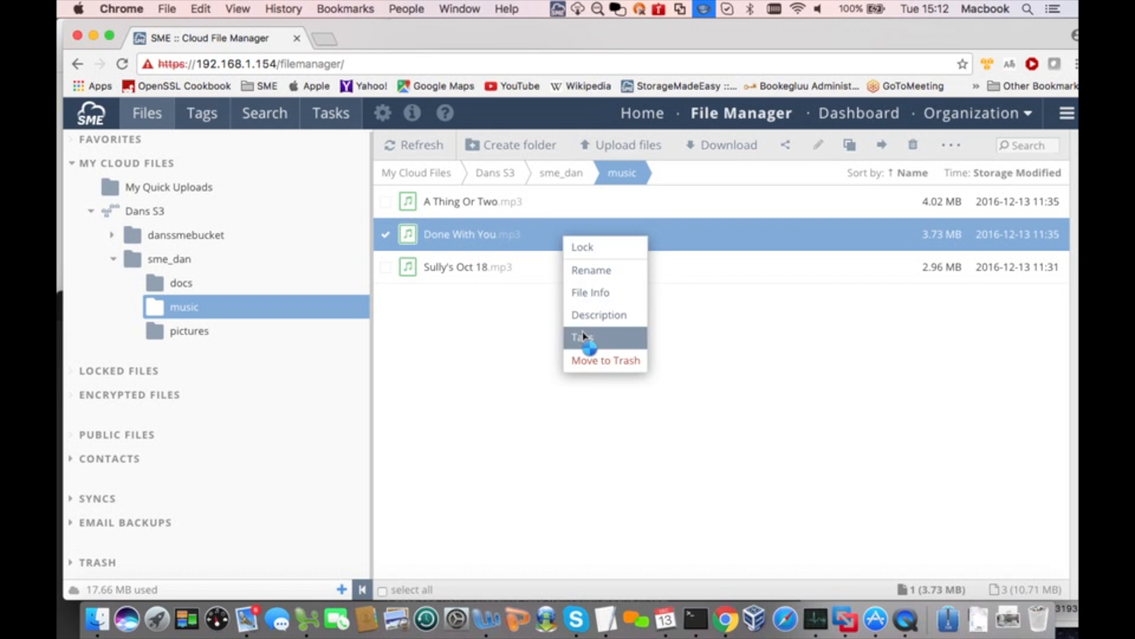
{"action": "left_click", "coordinate": [579, 337]}
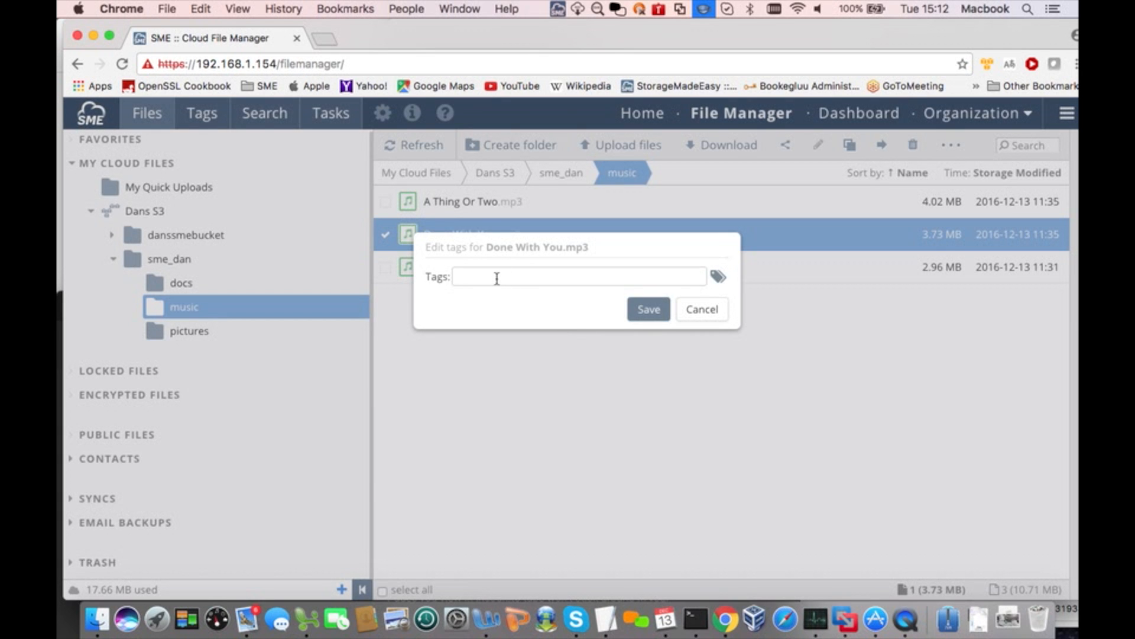
{"action": "type", "text": "b"}
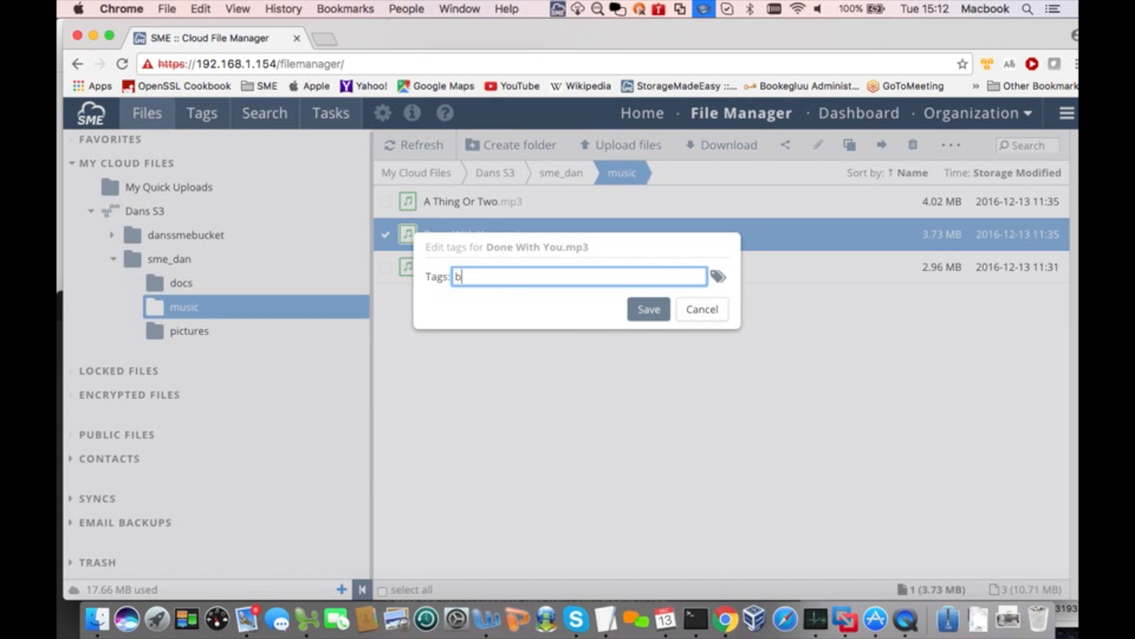
{"action": "type", "text": "lues, l"}
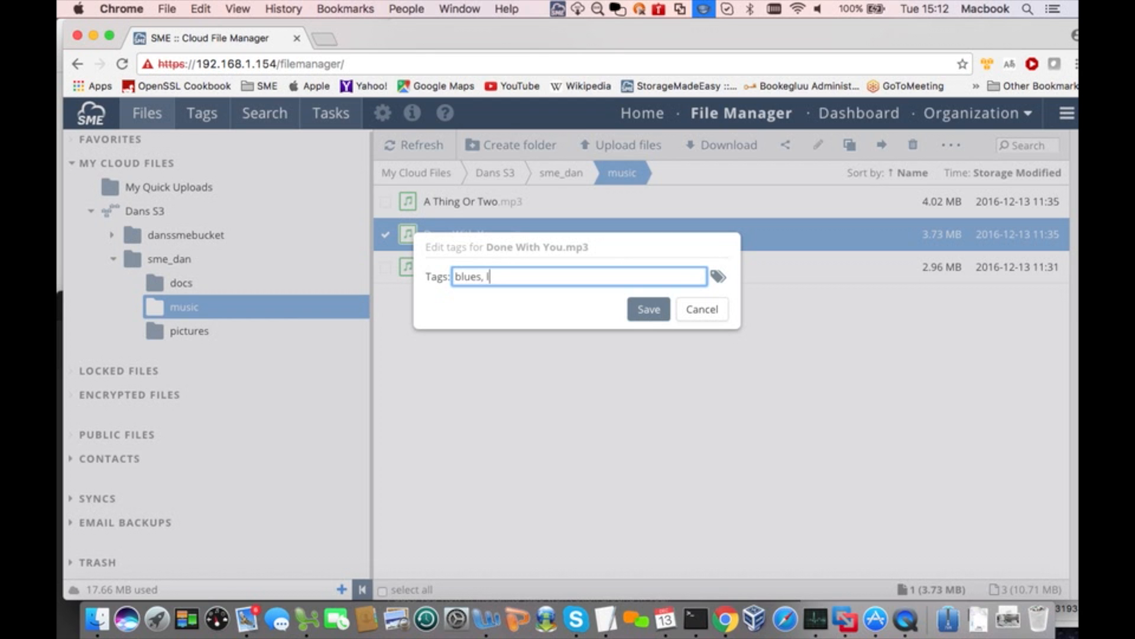
{"action": "type", "text": "ove song"}
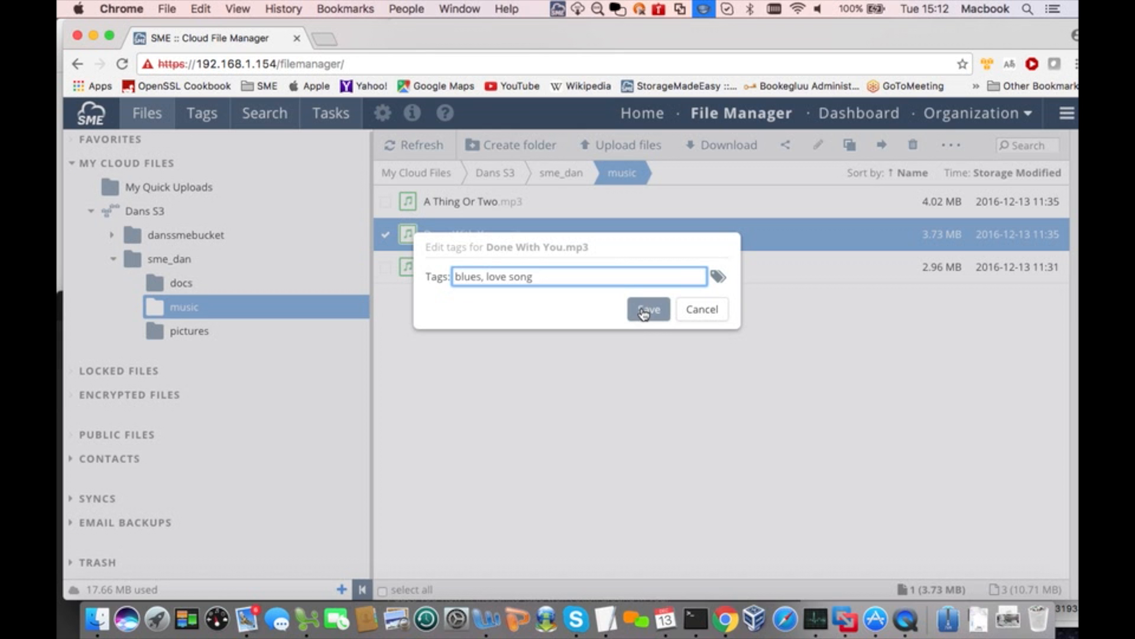
{"action": "left_click", "coordinate": [646, 308]}
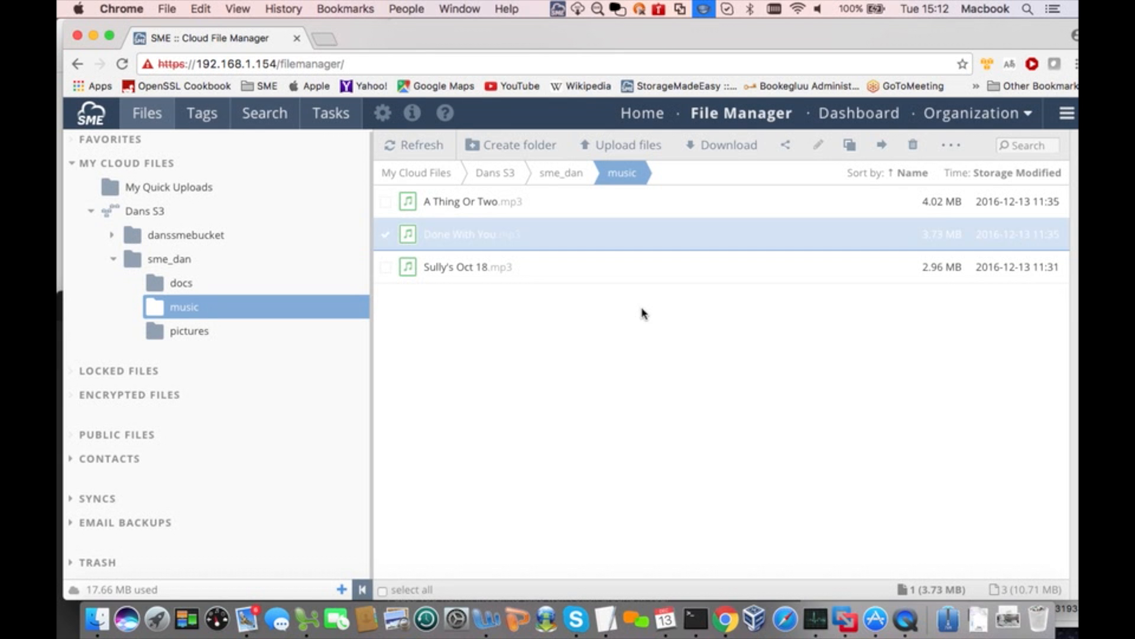
{"action": "mouse_move", "coordinate": [530, 241]}
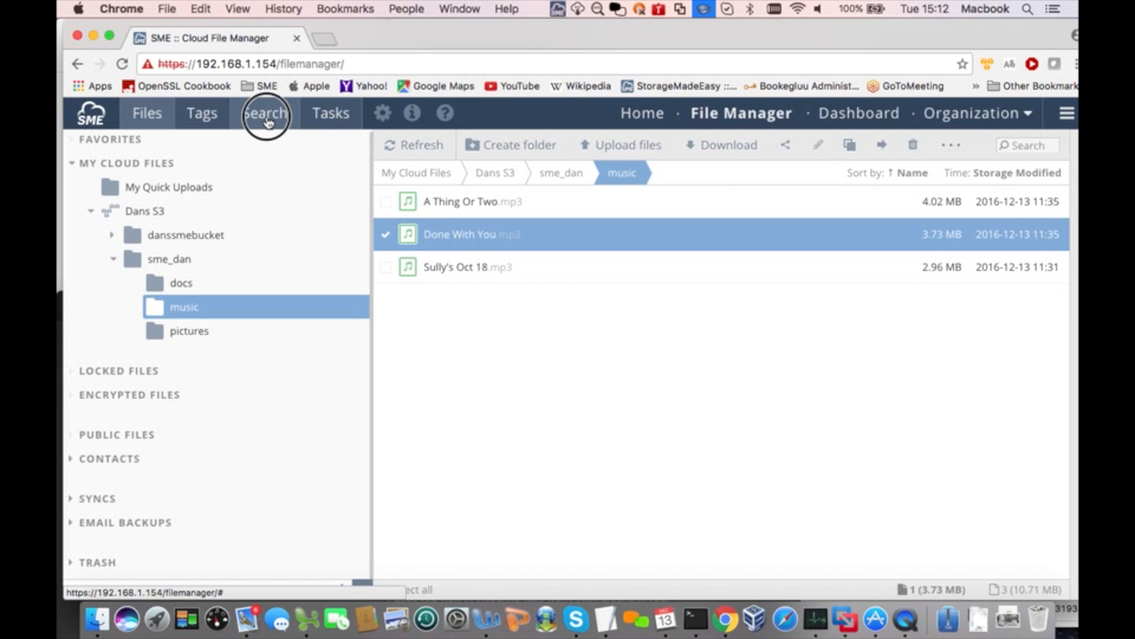
Run a search with condition Tags equals 'love song', returning Done With You.mp3.
{"action": "left_click", "coordinate": [264, 114]}
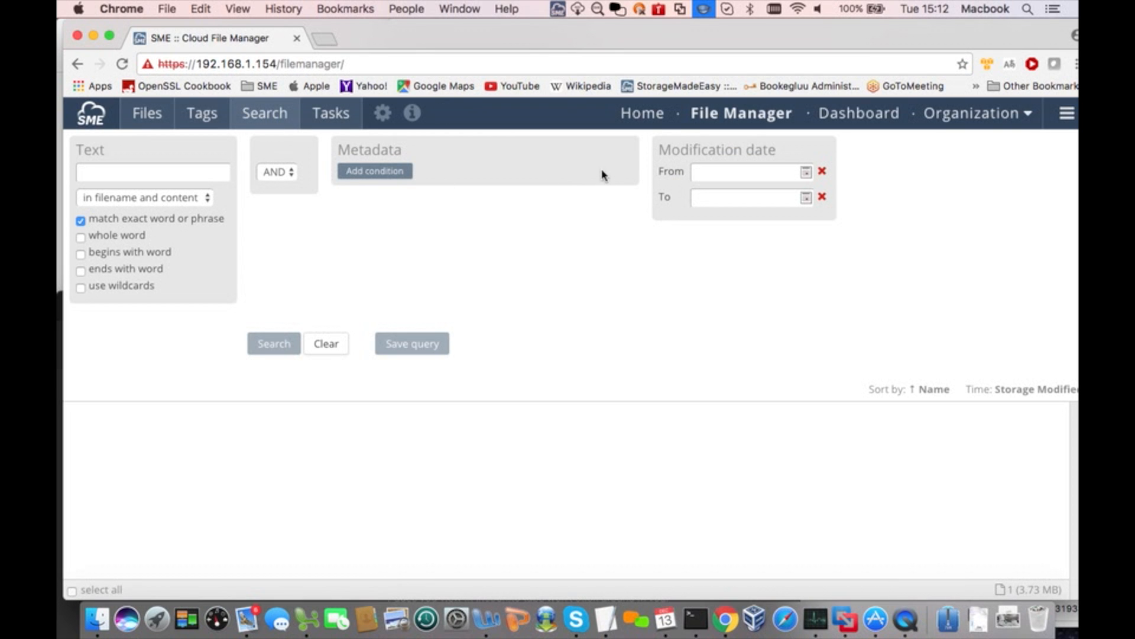
{"action": "left_click", "coordinate": [375, 171]}
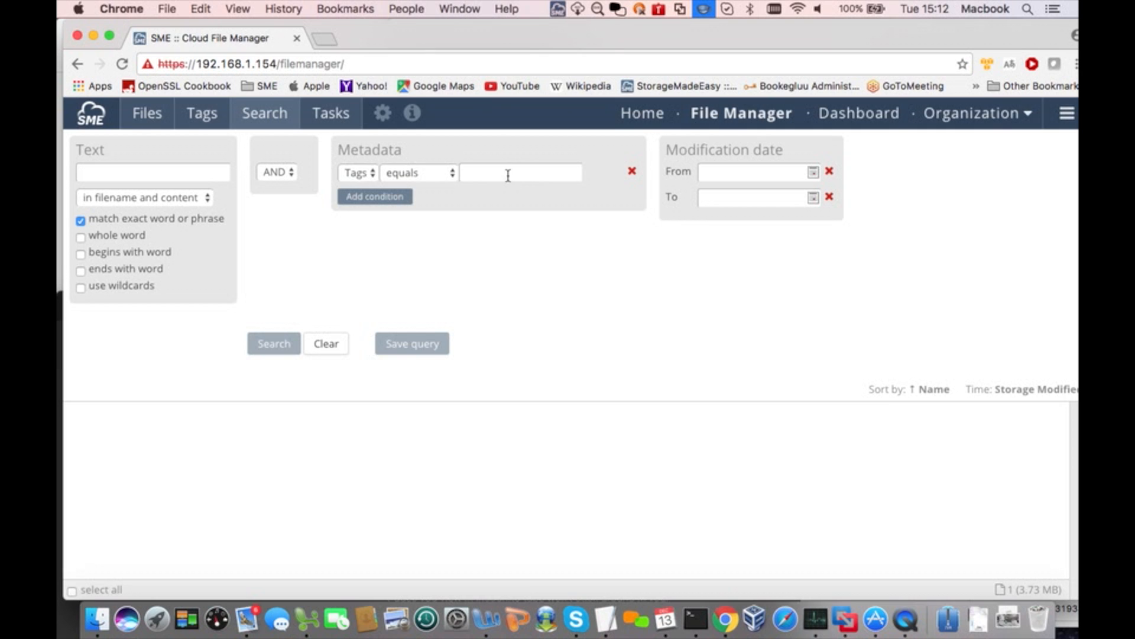
{"action": "type", "text": "love song"}
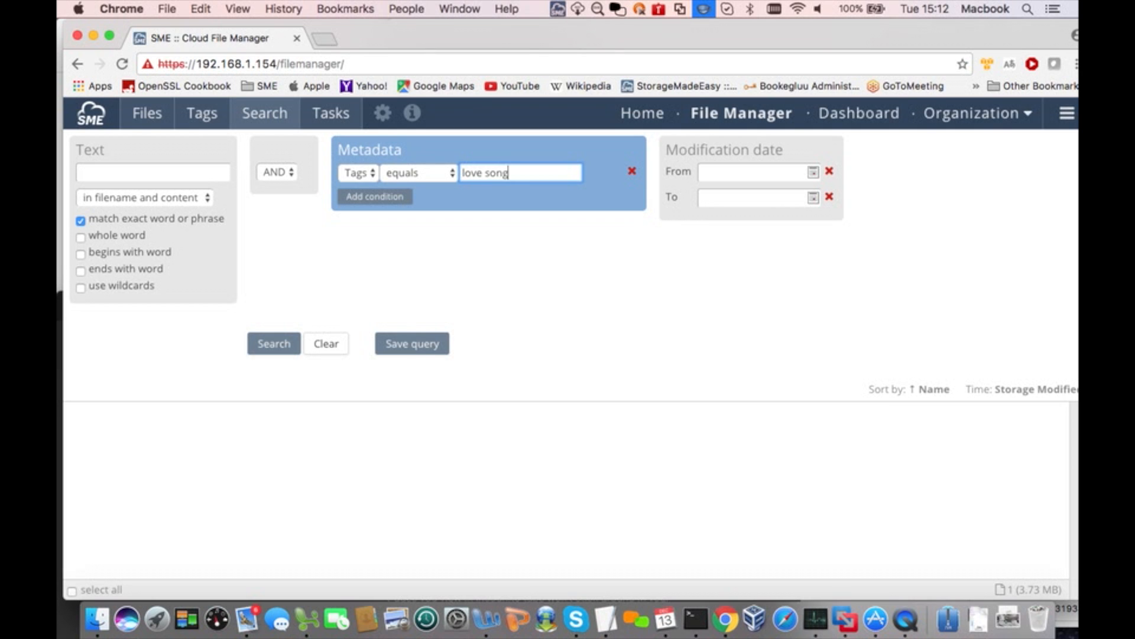
{"action": "left_click", "coordinate": [273, 343]}
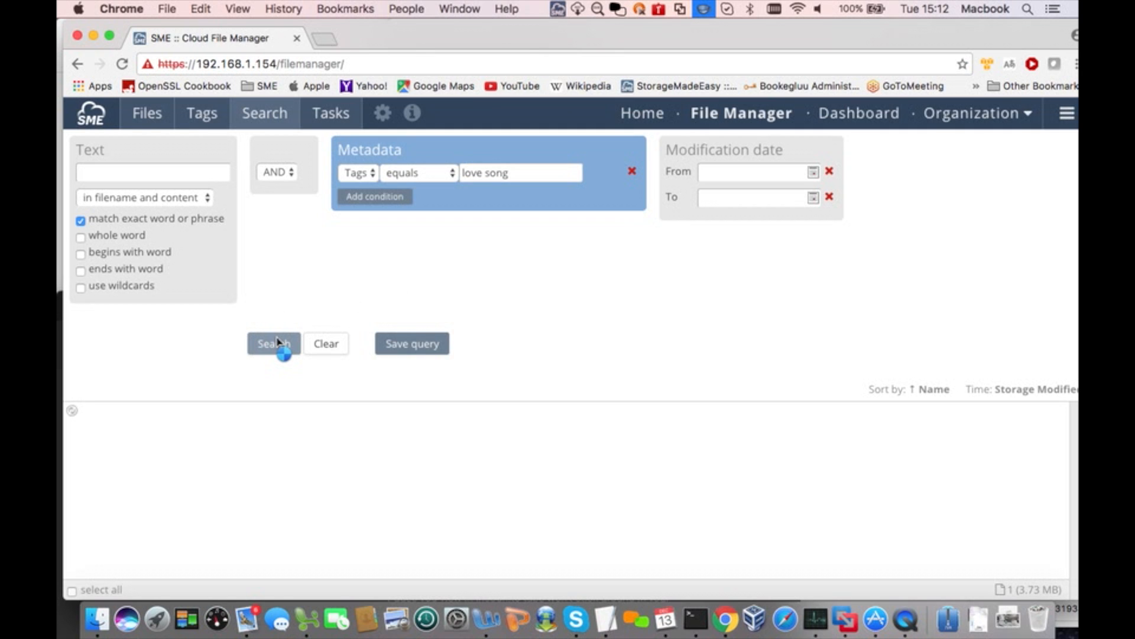
{"action": "left_click", "coordinate": [273, 342]}
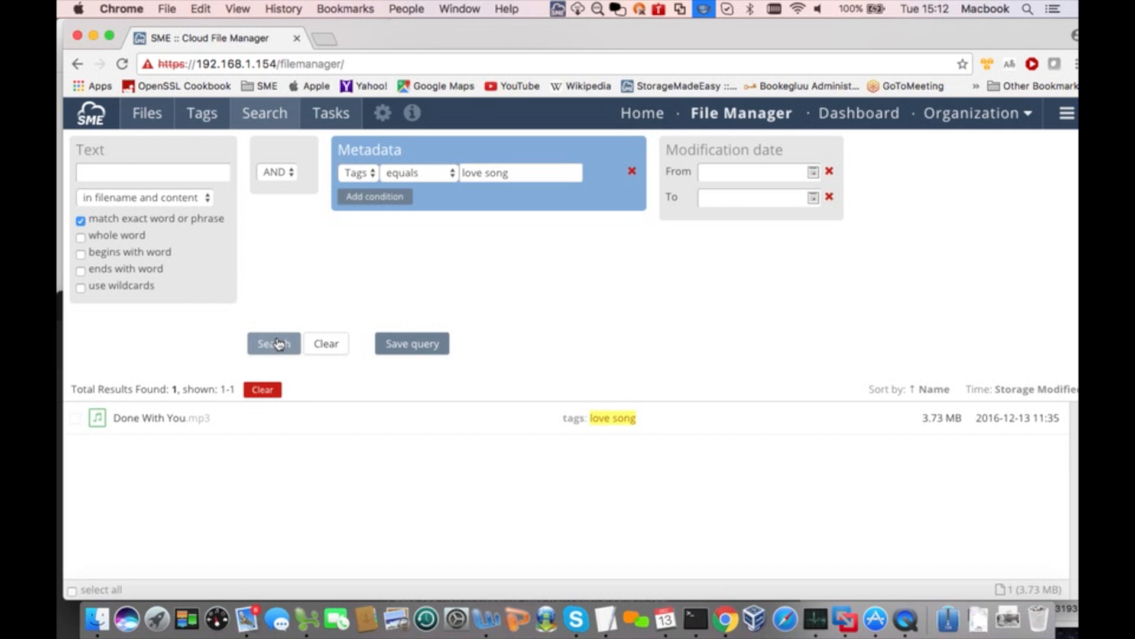
{"action": "mouse_move", "coordinate": [669, 512]}
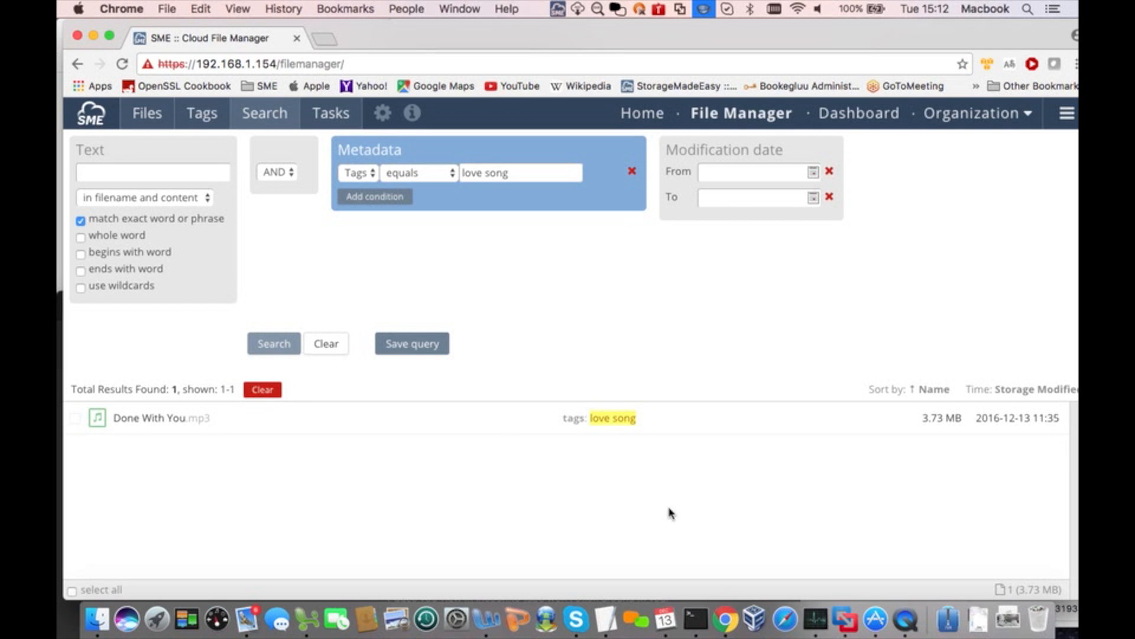
{"action": "mouse_move", "coordinate": [905, 620]}
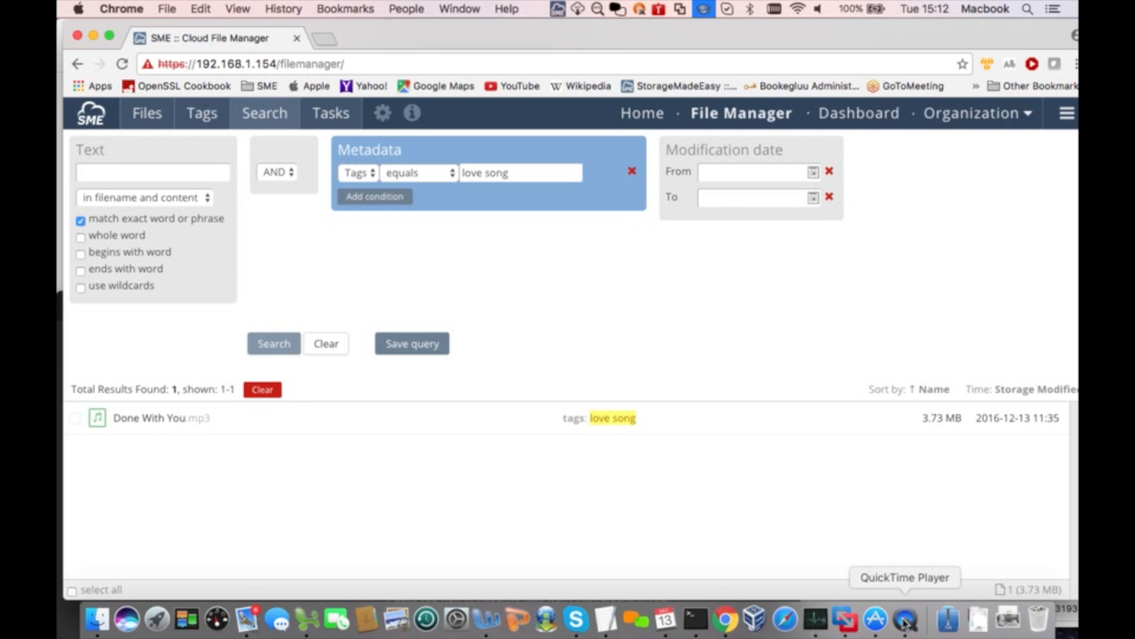